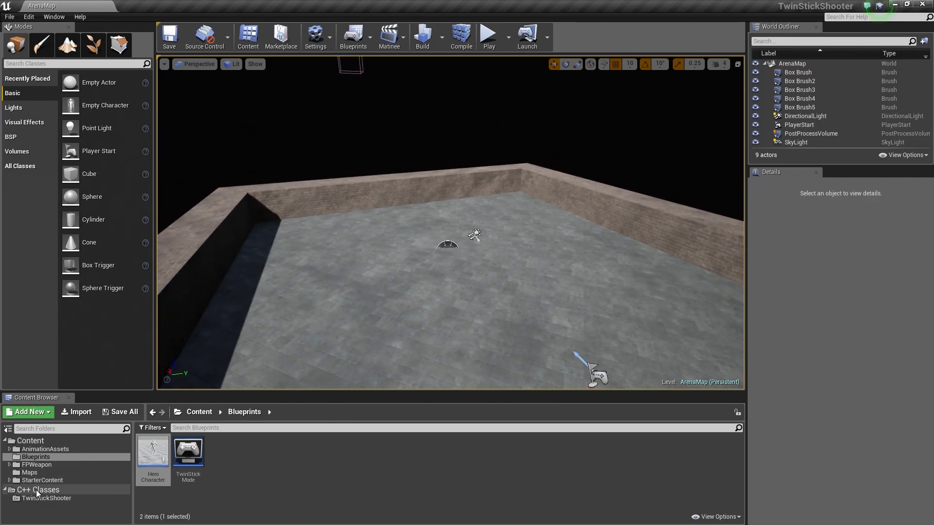
Show the TwinStickShooter C++ classes and the actions available for BaseCharacter.
left_click(47, 498)
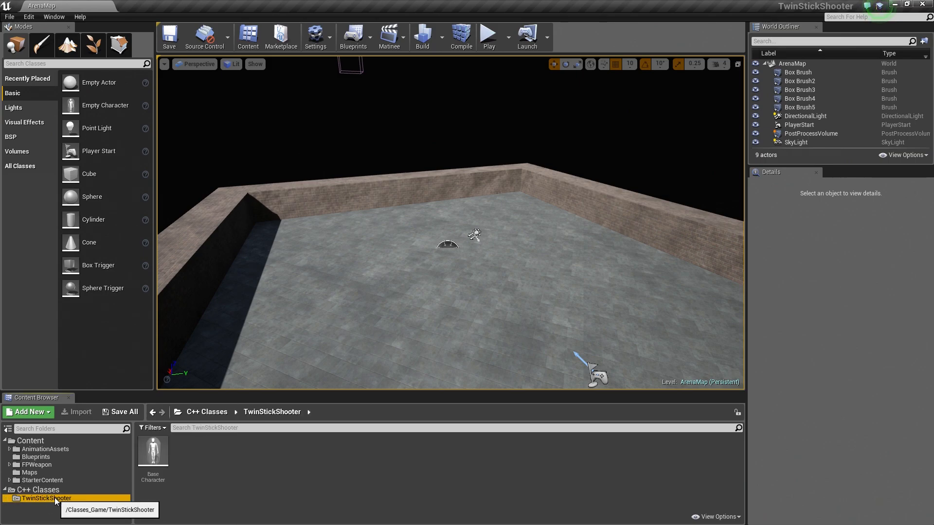
mouse_move(152, 452)
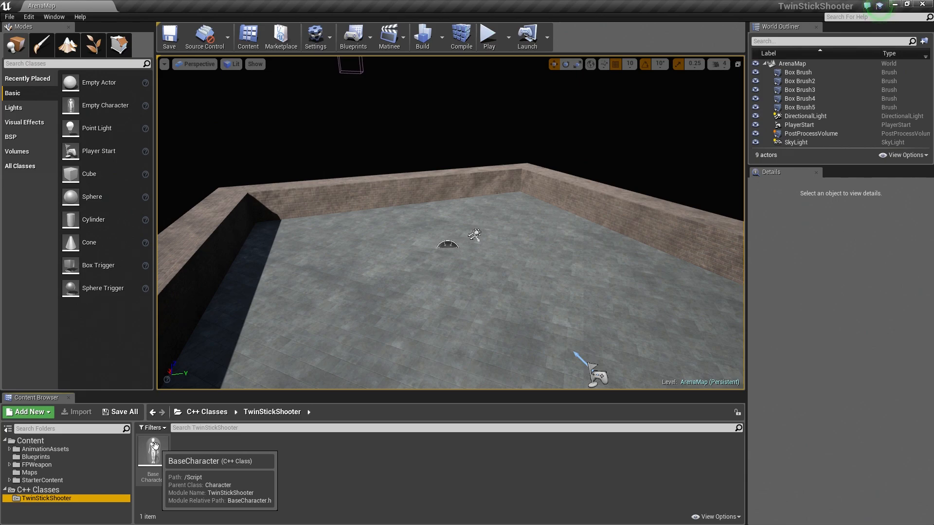
right_click(153, 452)
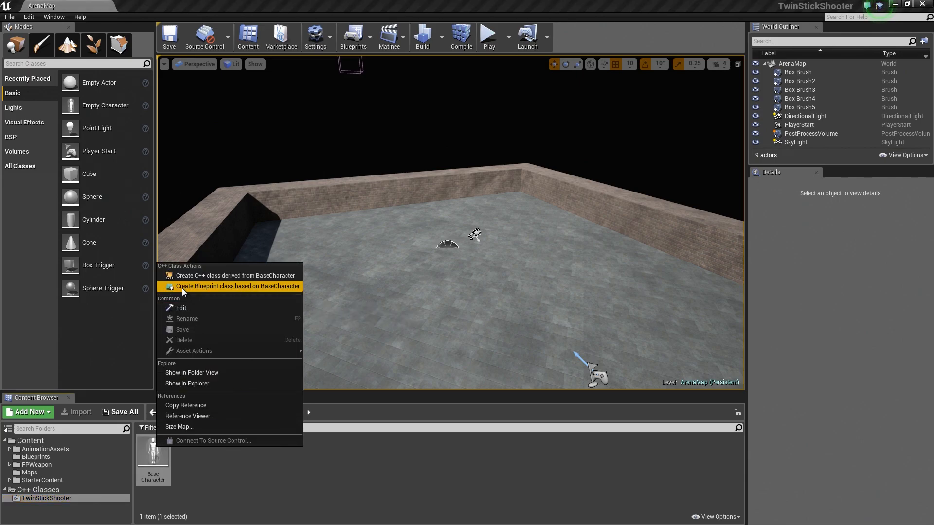
mouse_move(261, 289)
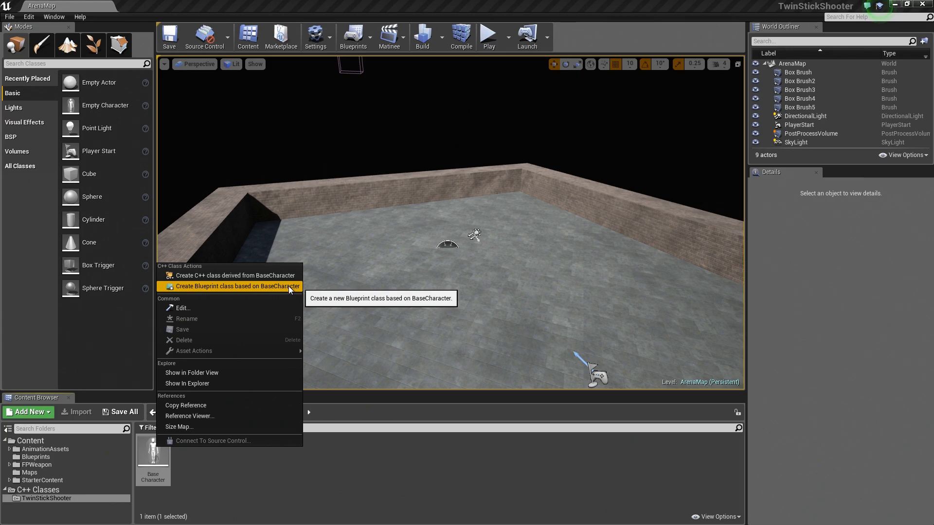
Create a Blueprint named EnemyCharacter derived from BaseCharacter, stored in the Blueprints folder.
left_click(233, 286)
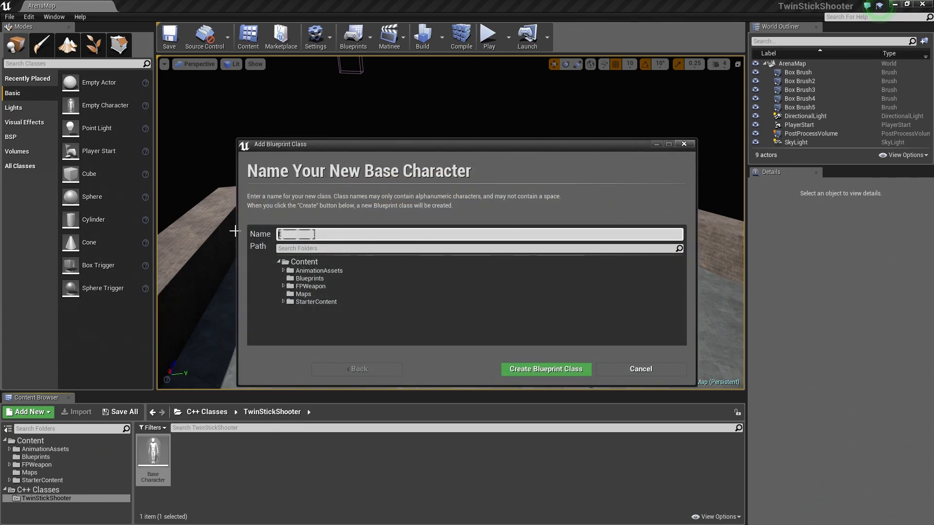
type("EnemyChar")
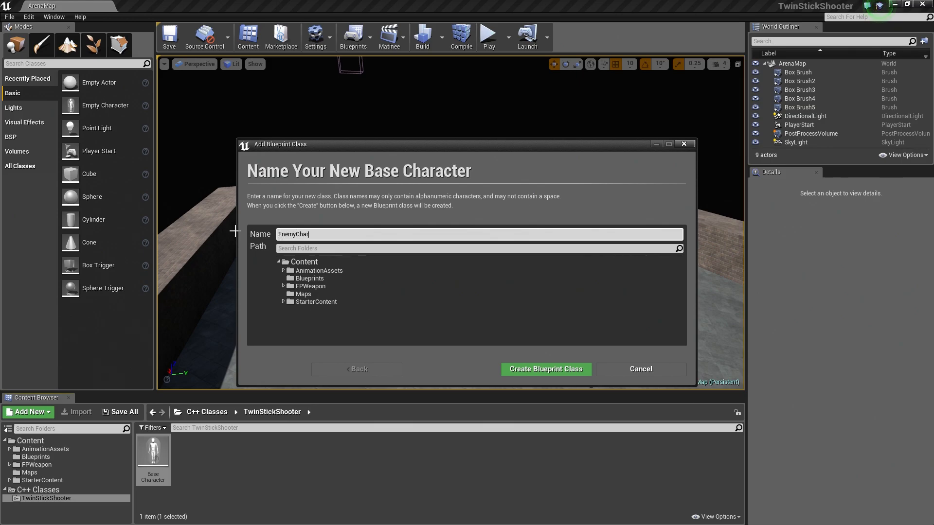
type("acter")
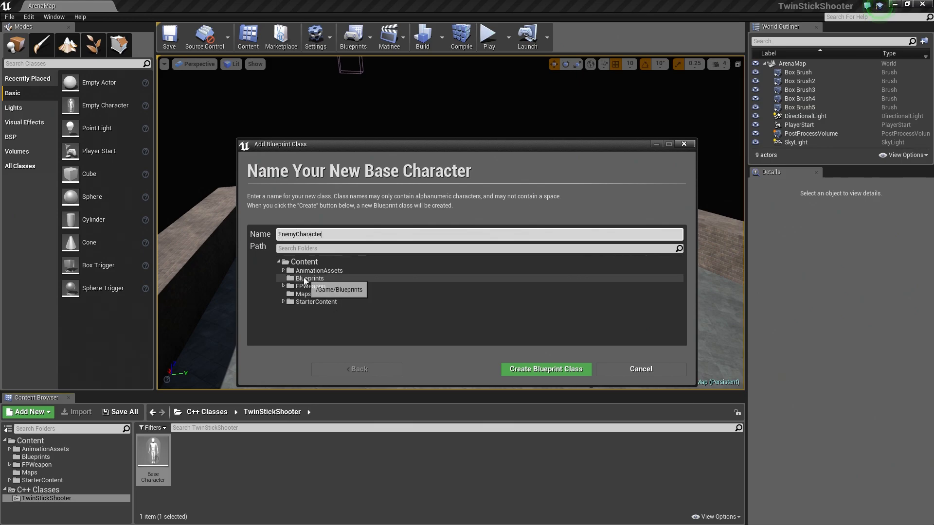
left_click(309, 278)
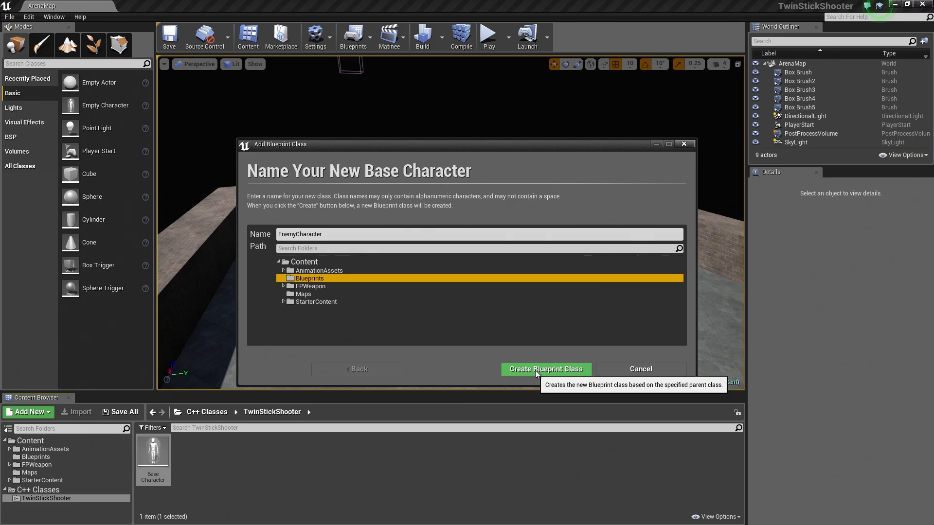
left_click(544, 369)
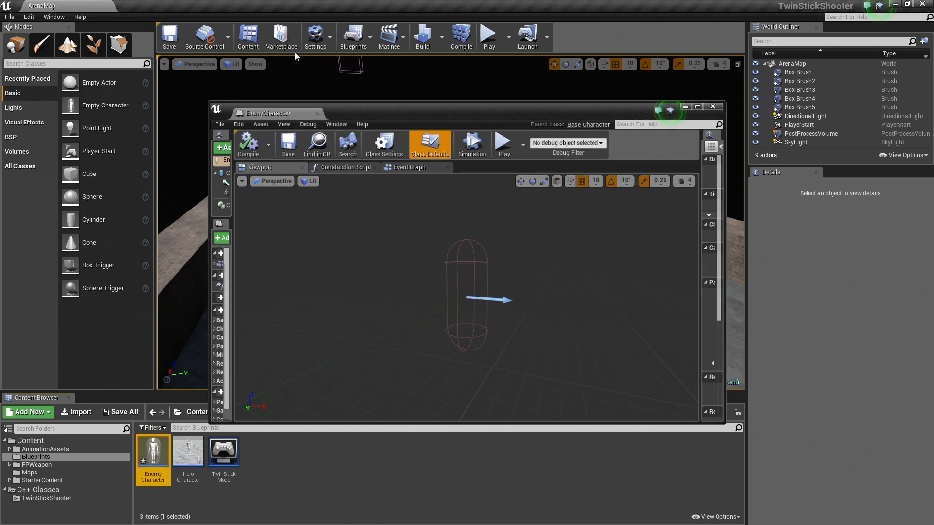
Maximize the EnemyCharacter editor and select its inherited Mesh component for the SK_Mannequin skeletal mesh.
left_click(696, 107)
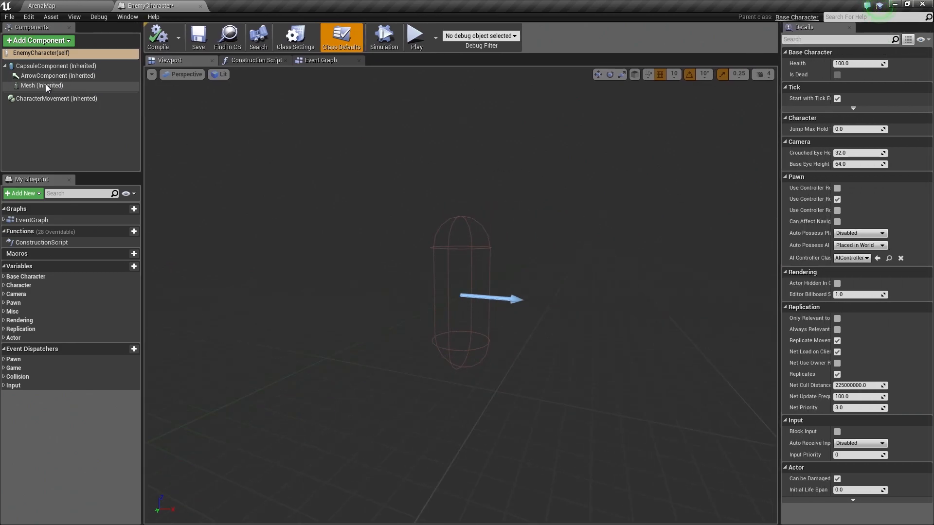
left_click(42, 86)
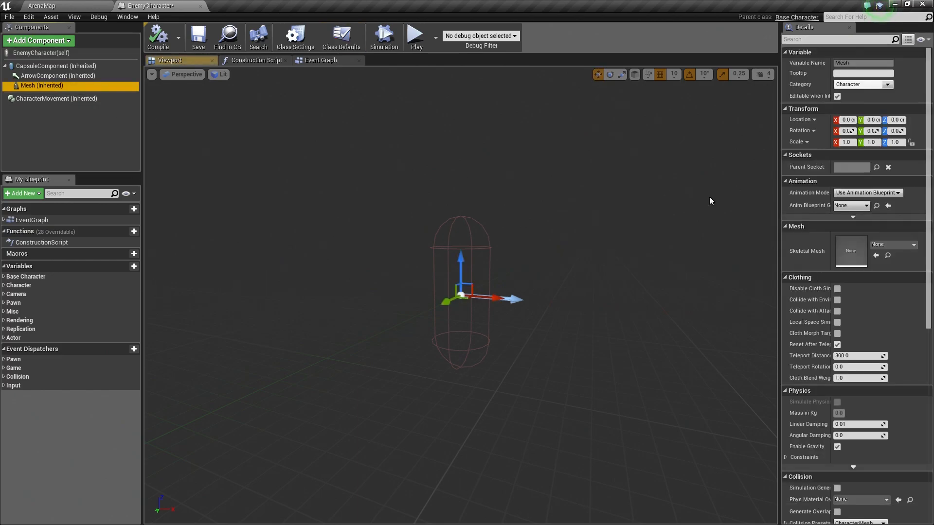
left_click(913, 244)
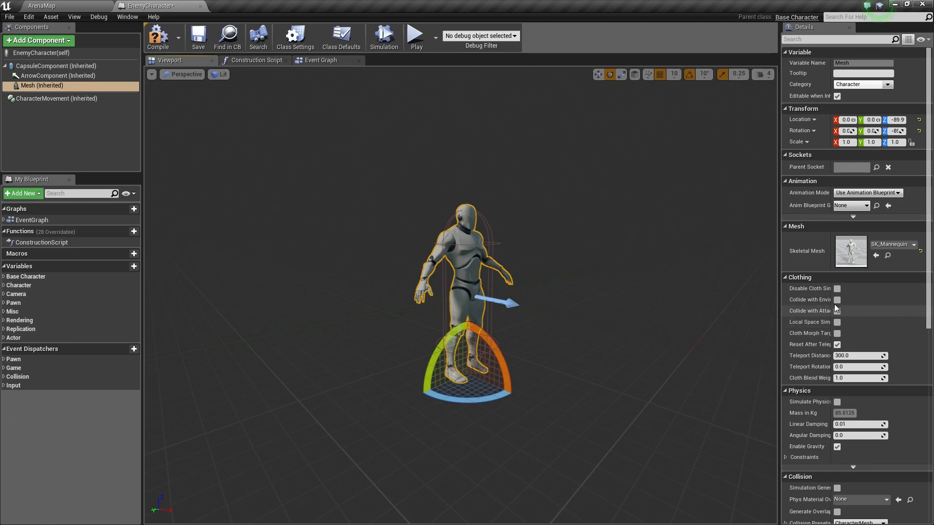
mouse_move(851, 249)
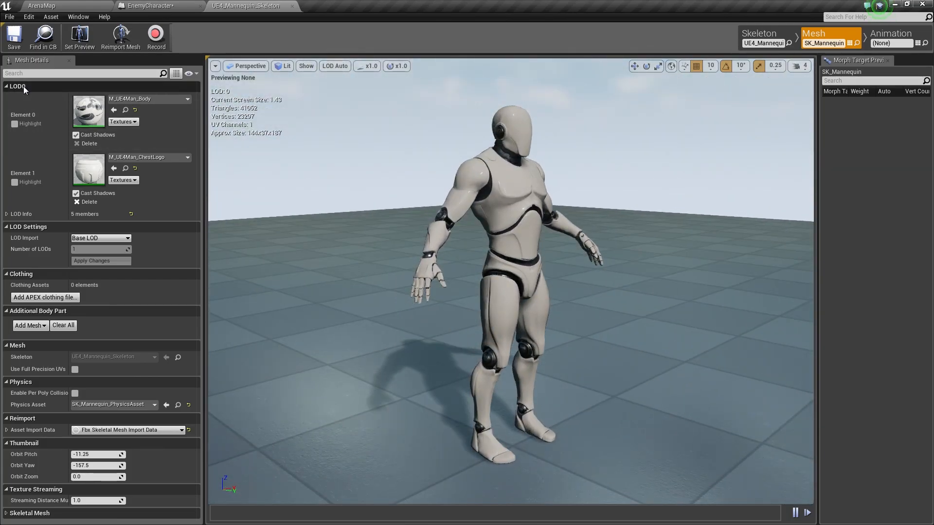
mouse_move(89, 107)
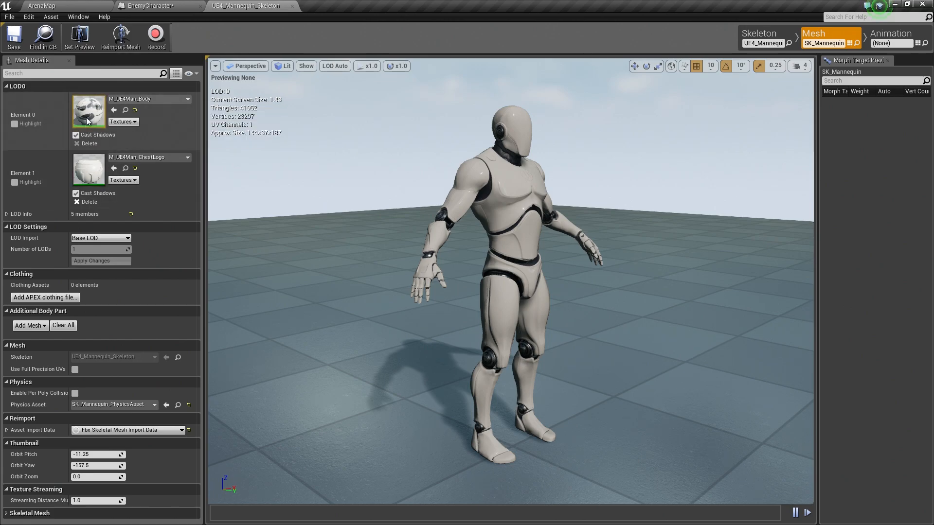
mouse_move(146, 99)
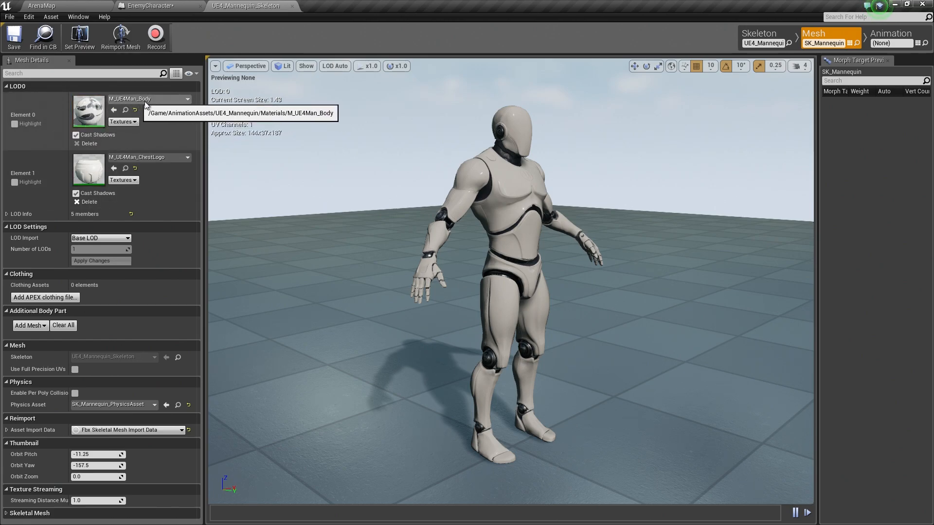
mouse_move(137, 158)
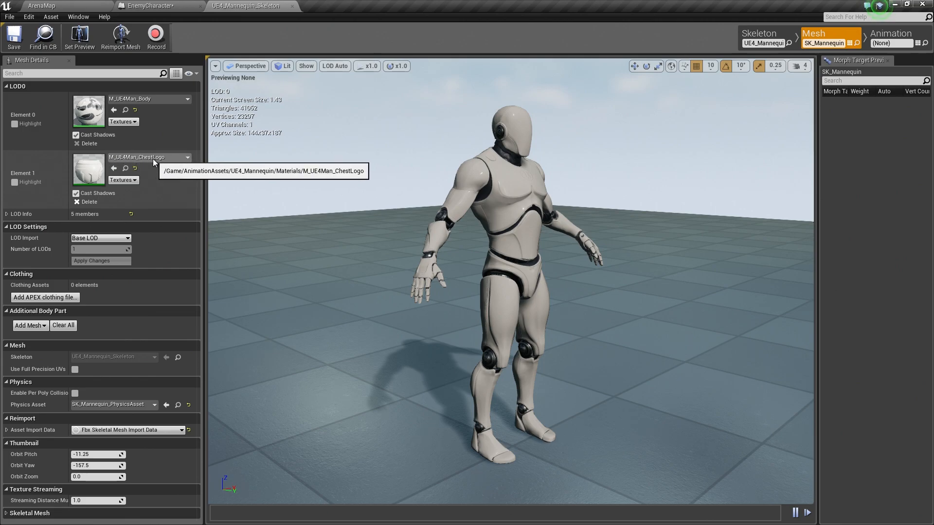
mouse_move(97, 173)
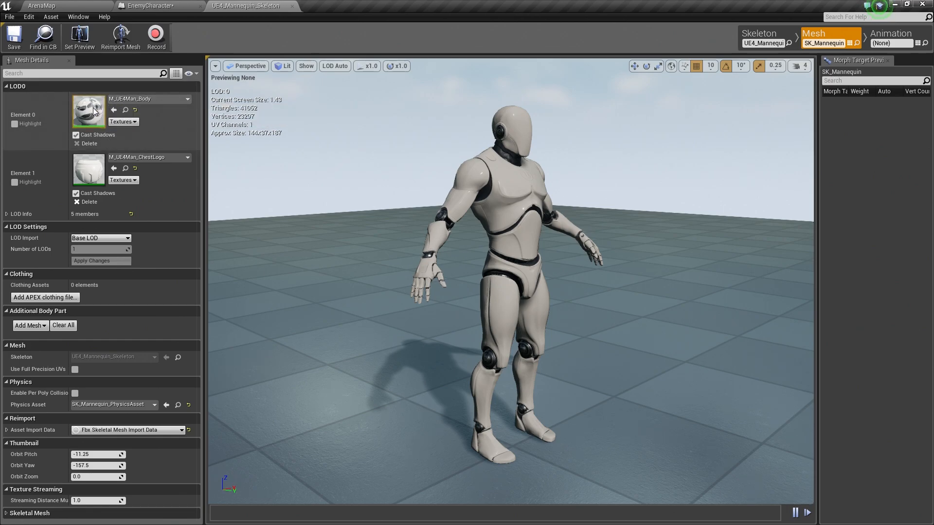
mouse_move(90, 112)
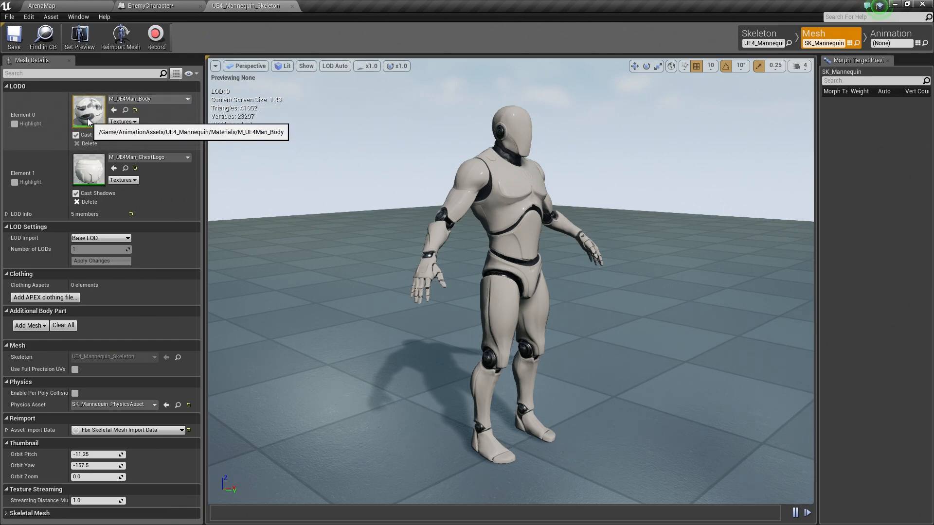
Explore the M_UE4Man_Body material graph and inspect its BodyColor vector parameter's settings.
double_click(89, 110)
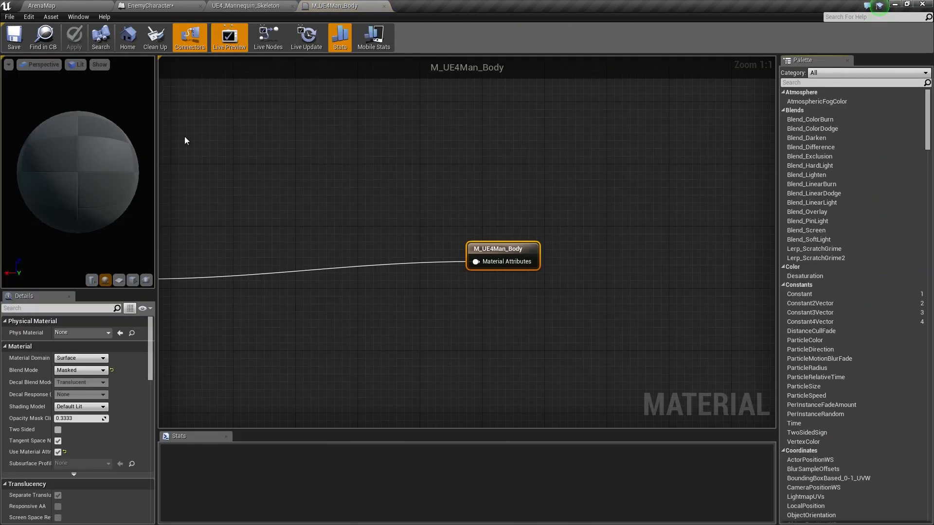
scroll("down", 3)
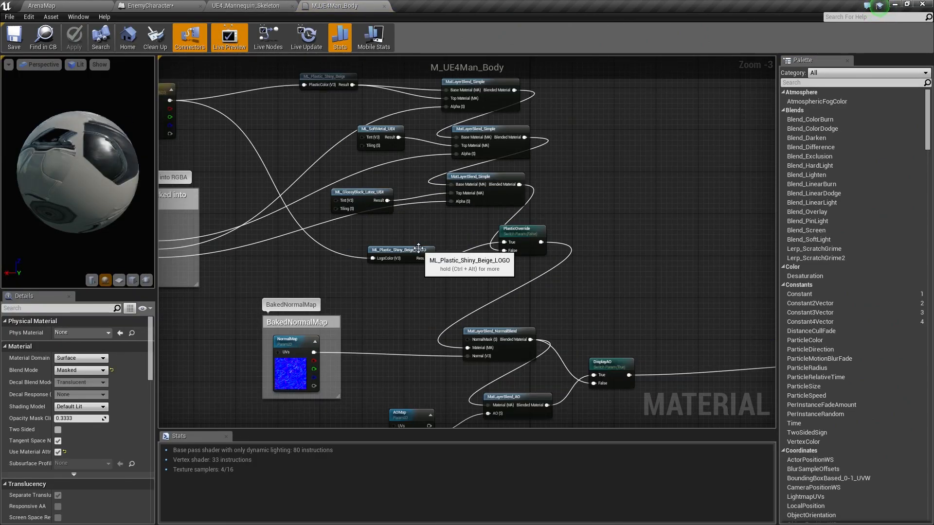
mouse_move(408, 202)
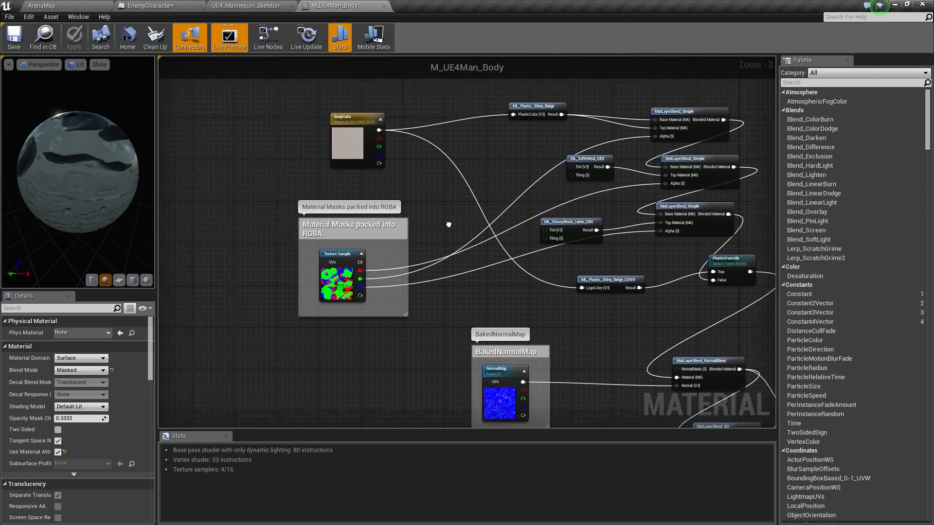
scroll("up", 3)
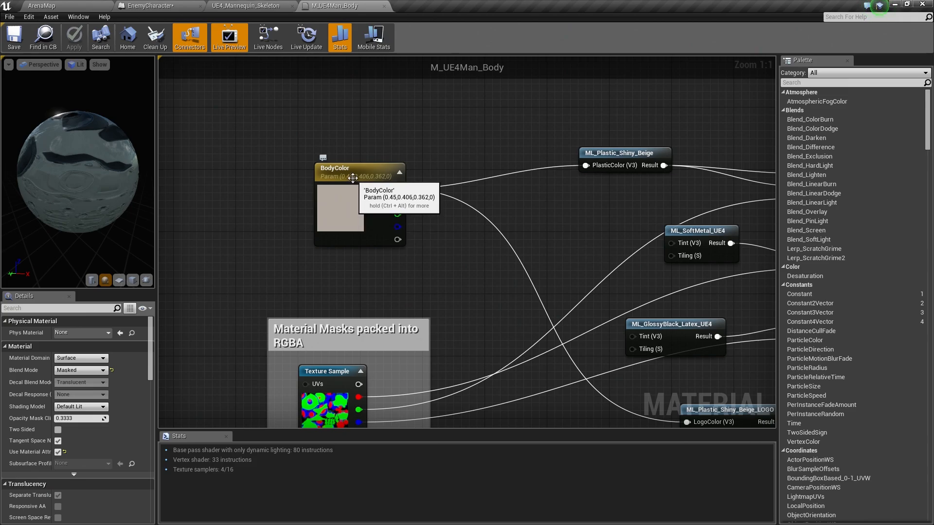
mouse_move(345, 186)
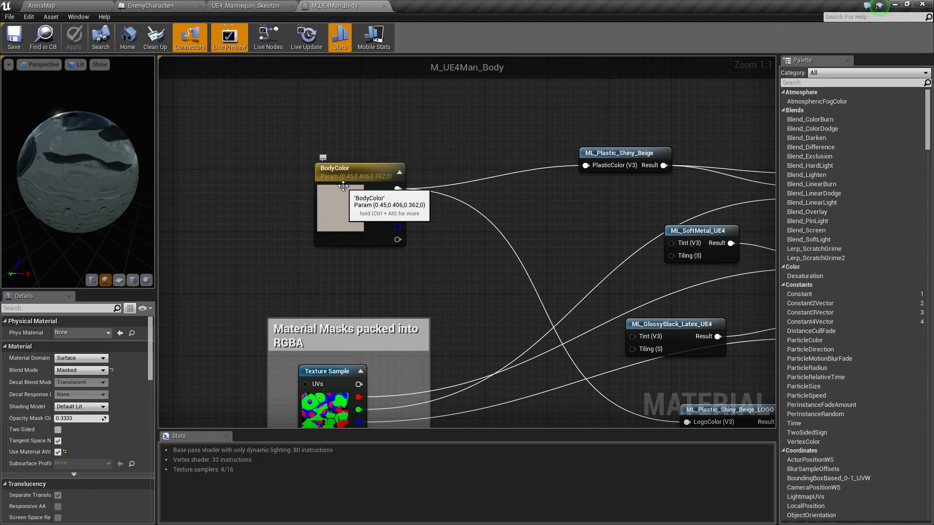
left_click(357, 168)
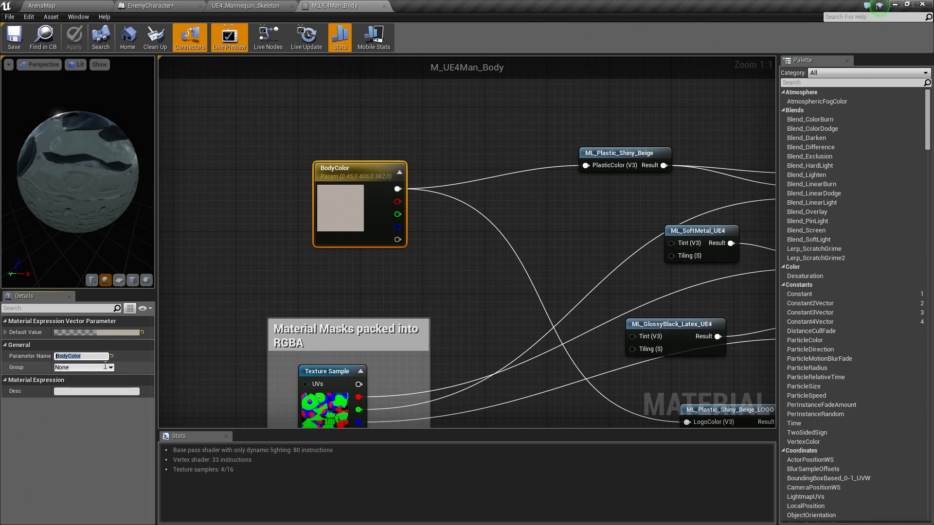
mouse_move(370, 190)
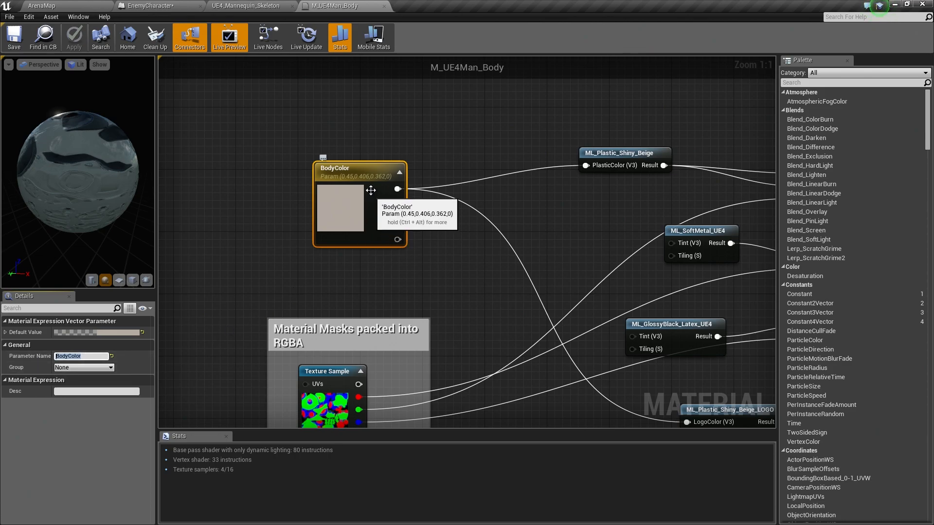
left_click(160, 6)
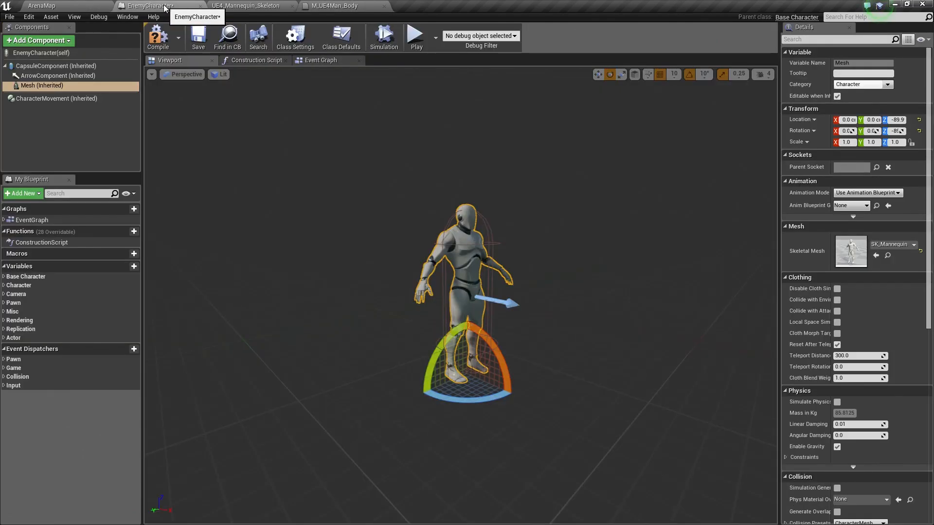
Add a Mesh reference node in EnemyCharacter's Construction Script and review the body material again.
left_click(256, 60)
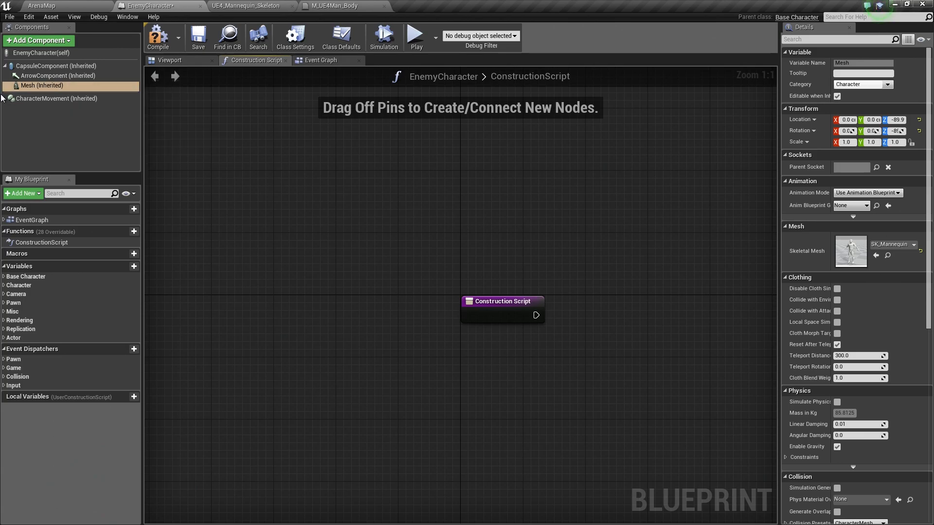
mouse_move(42, 86)
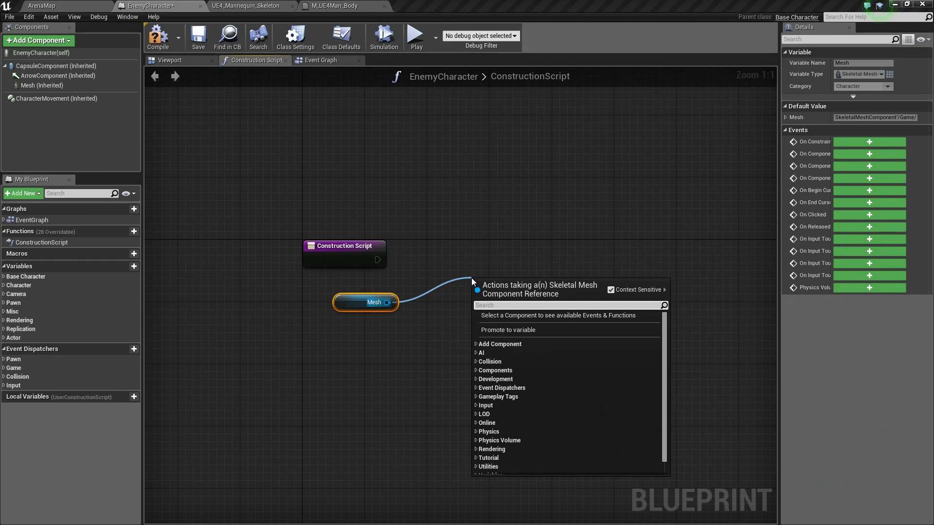
mouse_move(353, 51)
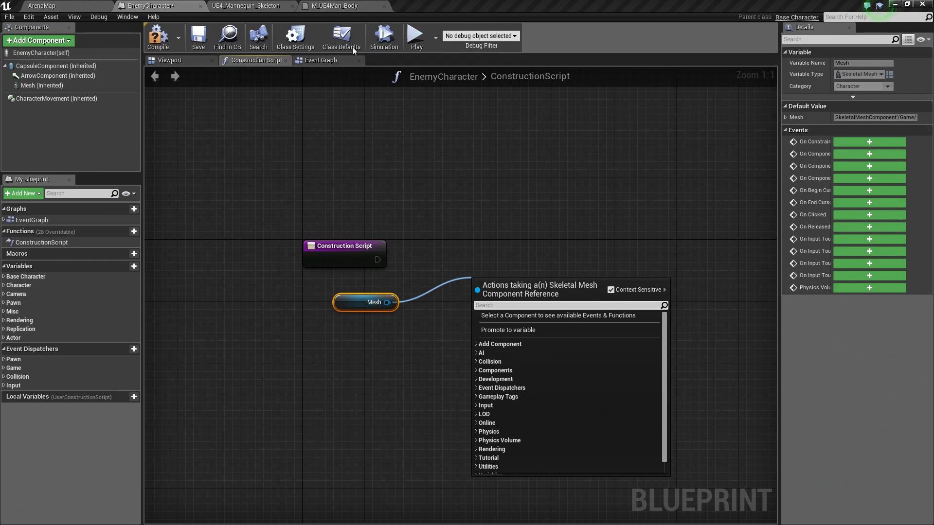
left_click(333, 5)
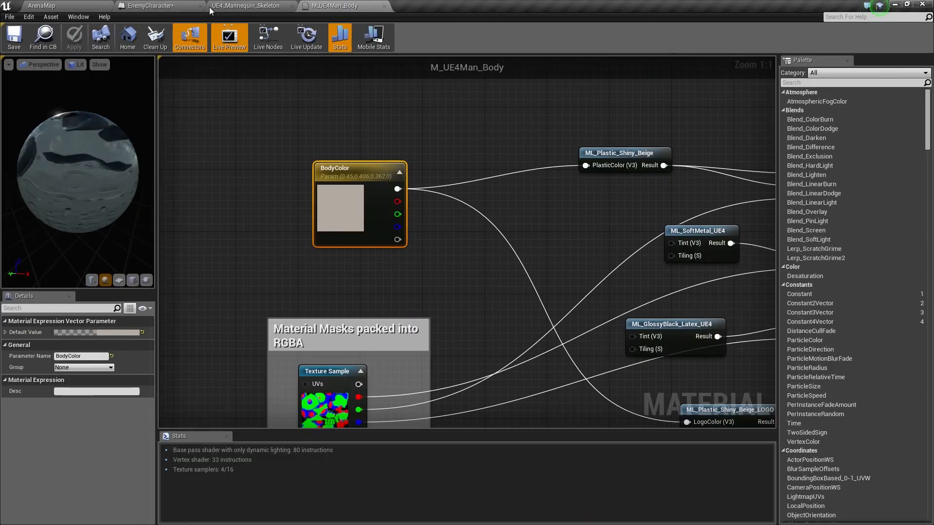
Review the SK_Mannequin mesh's LOD0 body and chest-logo material elements in its preview.
left_click(250, 6)
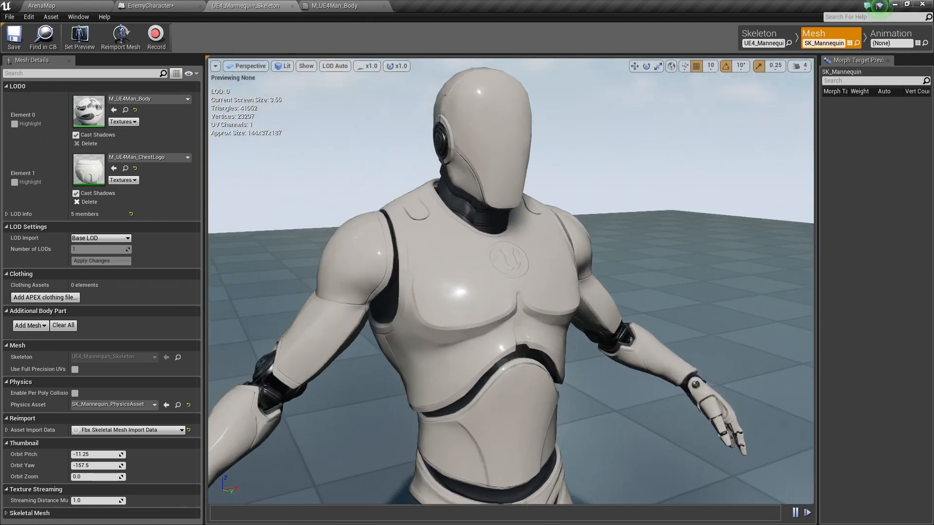
scroll("up", 3)
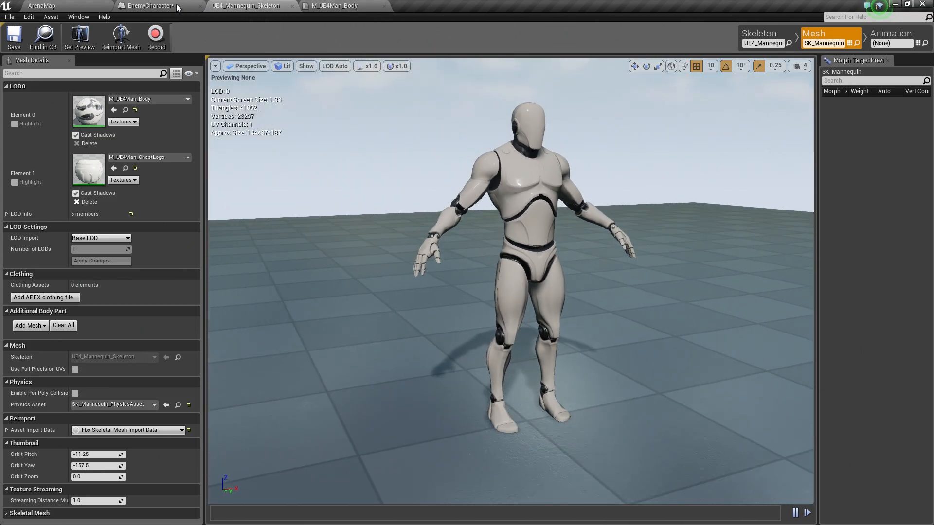
Add a Create Dynamic Material Instance node fed by the Mesh reference and the Construction Script's exec pin.
left_click(155, 6)
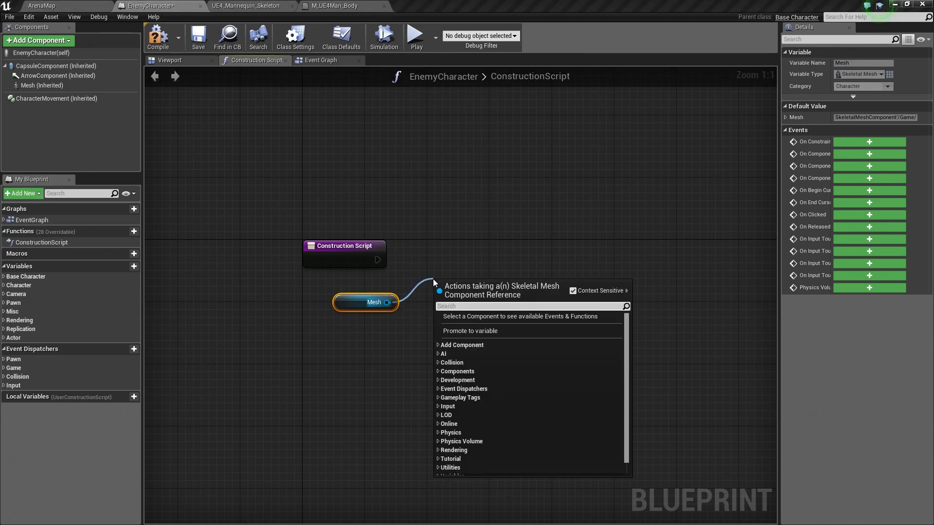
type("dynam")
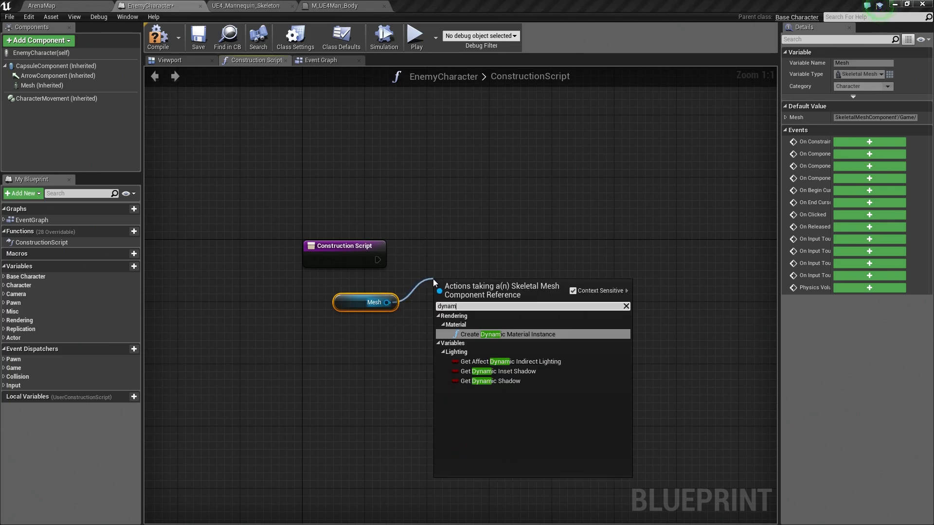
mouse_move(508, 331)
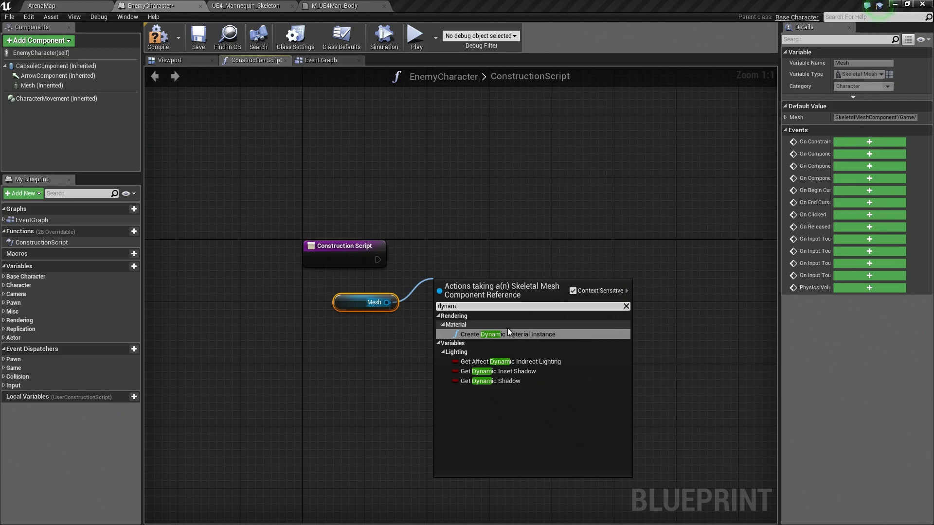
mouse_move(493, 333)
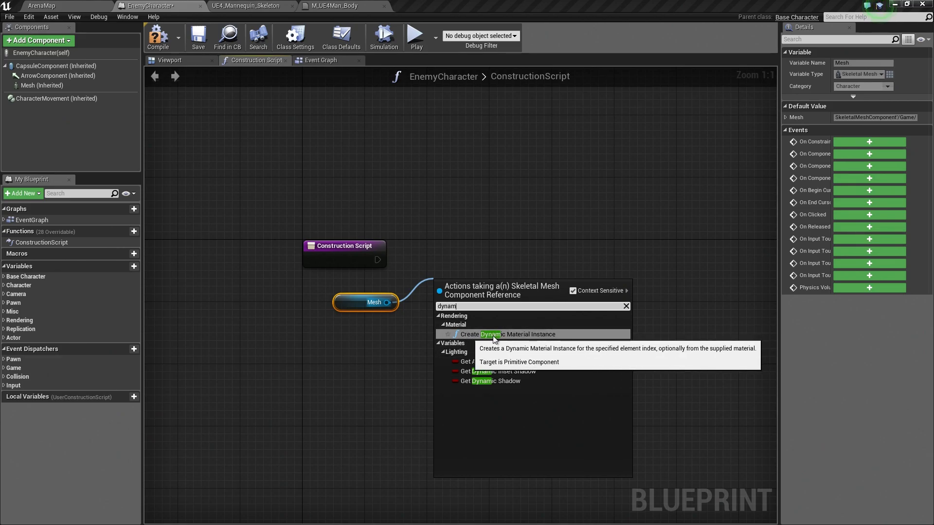
mouse_move(527, 333)
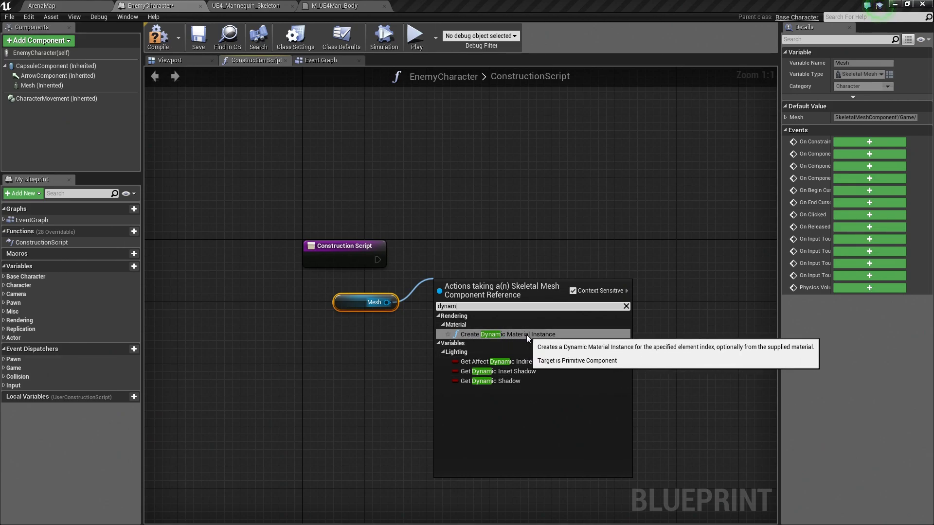
left_click(510, 333)
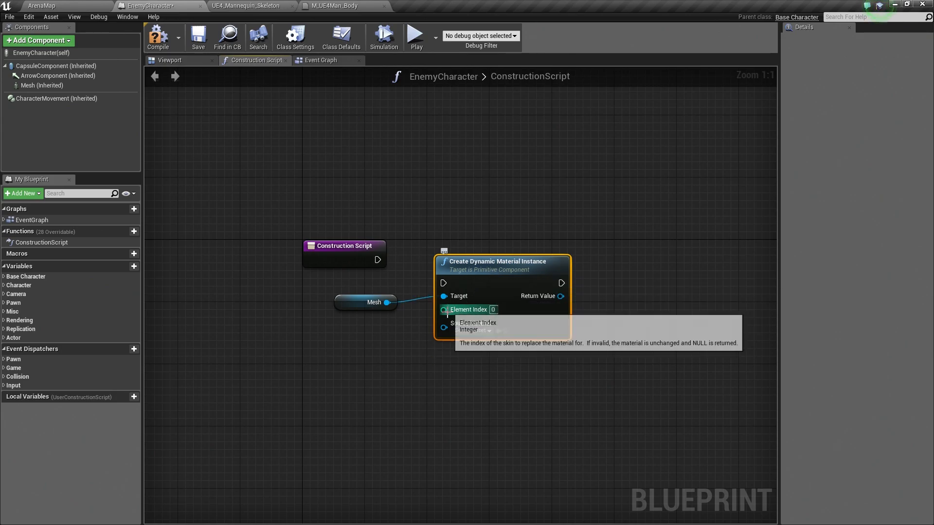
mouse_move(477, 309)
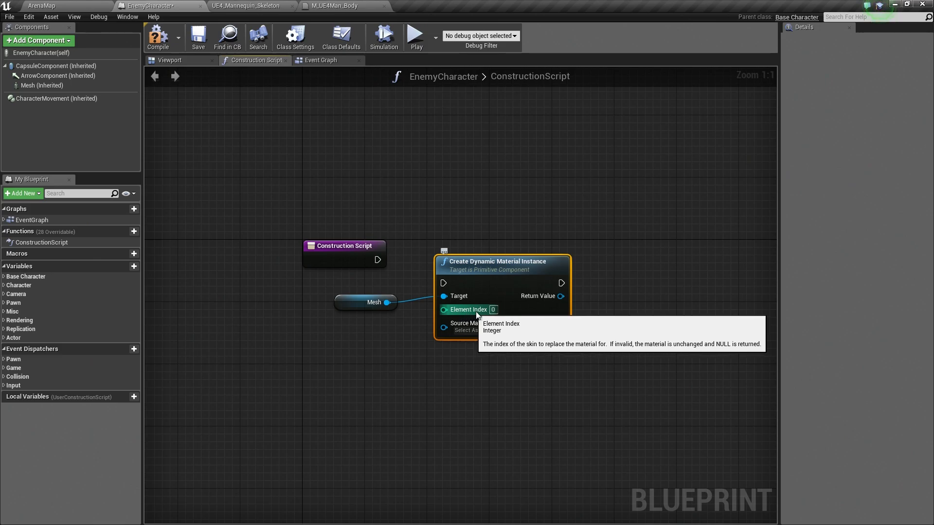
mouse_move(511, 296)
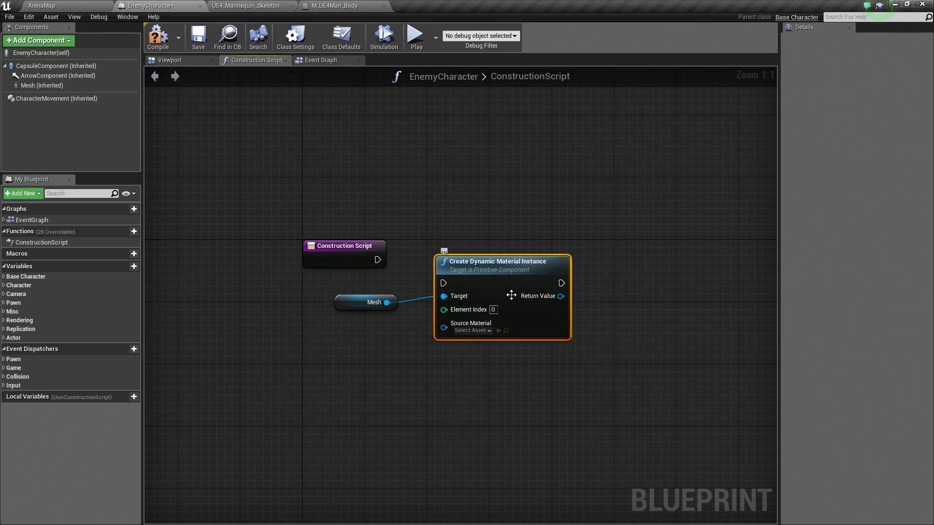
mouse_move(477, 285)
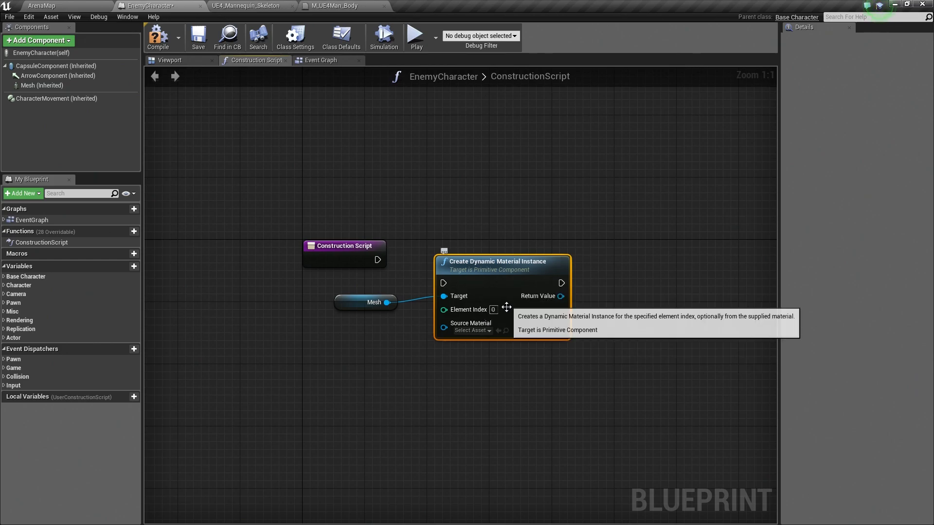
mouse_move(378, 260)
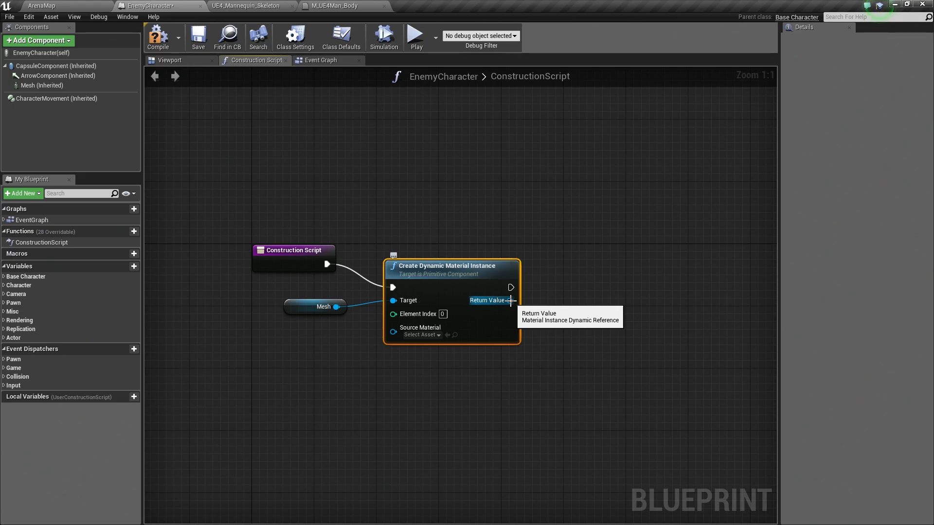
right_click(511, 288)
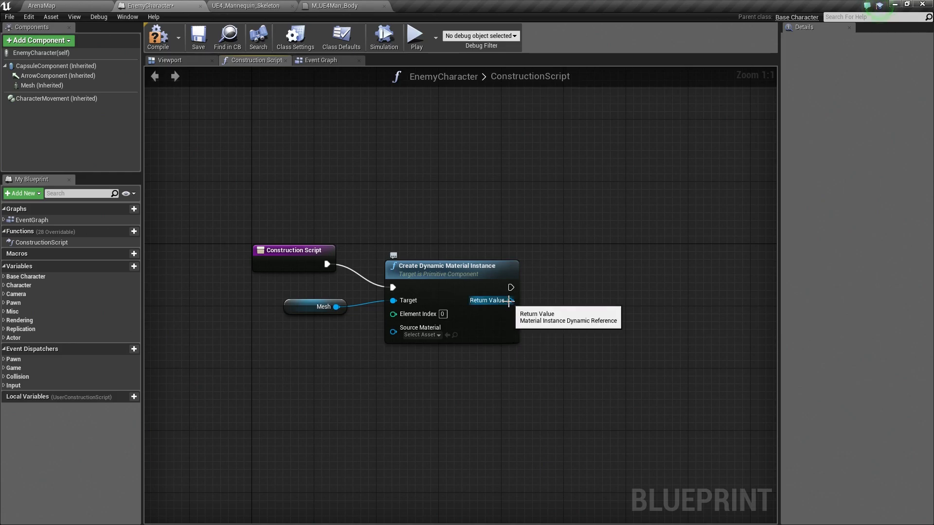
Promote the dynamic material instance's Return Value to a variable named DynaMat.
right_click(511, 288)
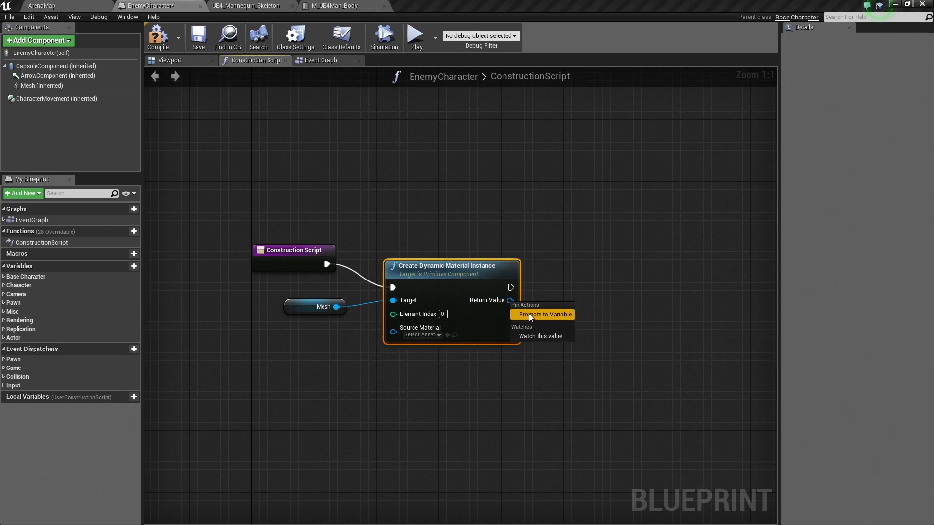
left_click(542, 315)
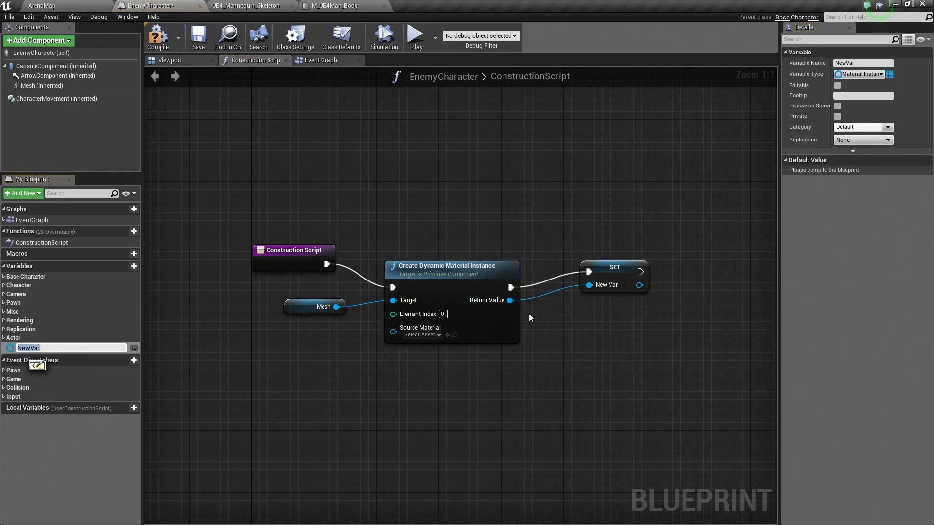
type("DynaMat")
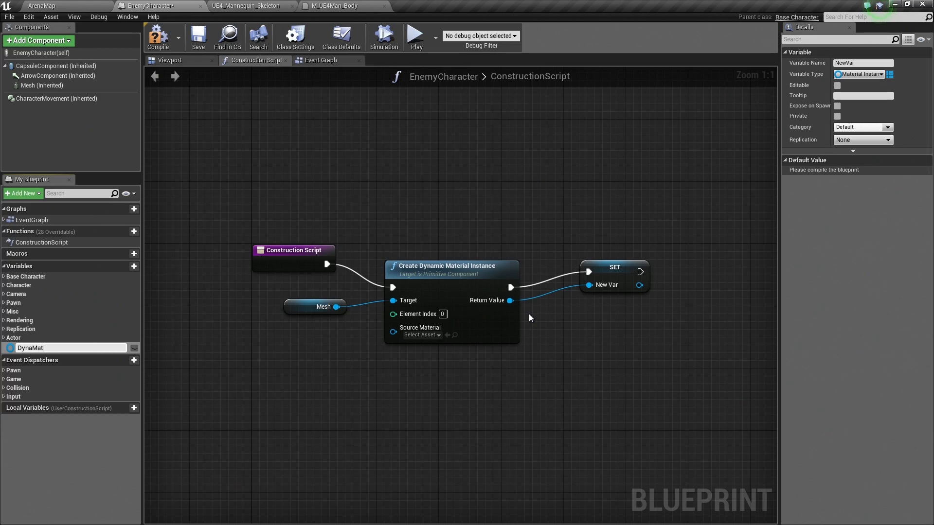
key("Return")
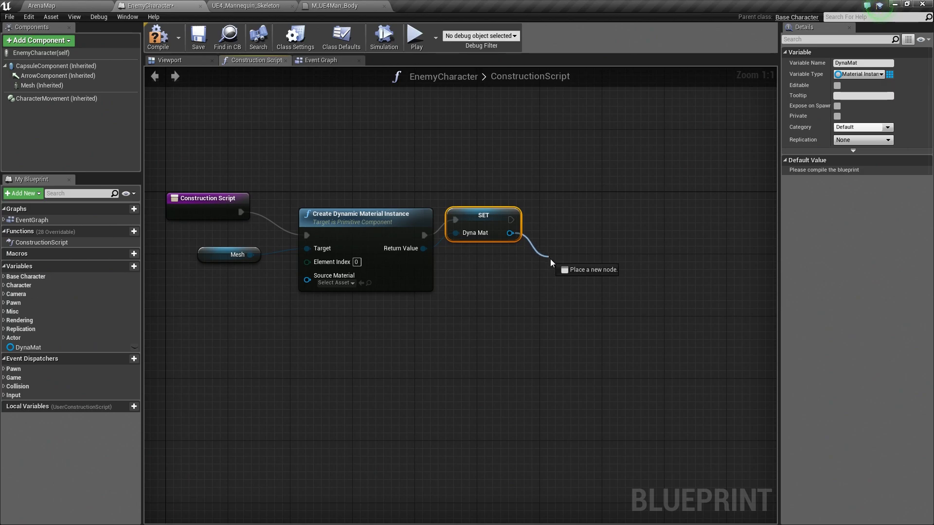
mouse_move(553, 264)
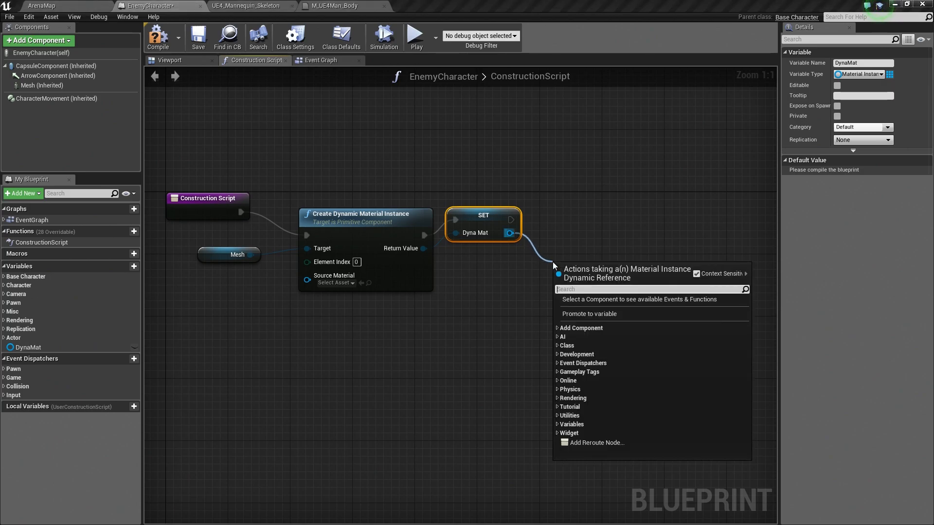
Add a Set Vector Parameter Value node targeting BodyColor with a red colour value.
type("set vecto")
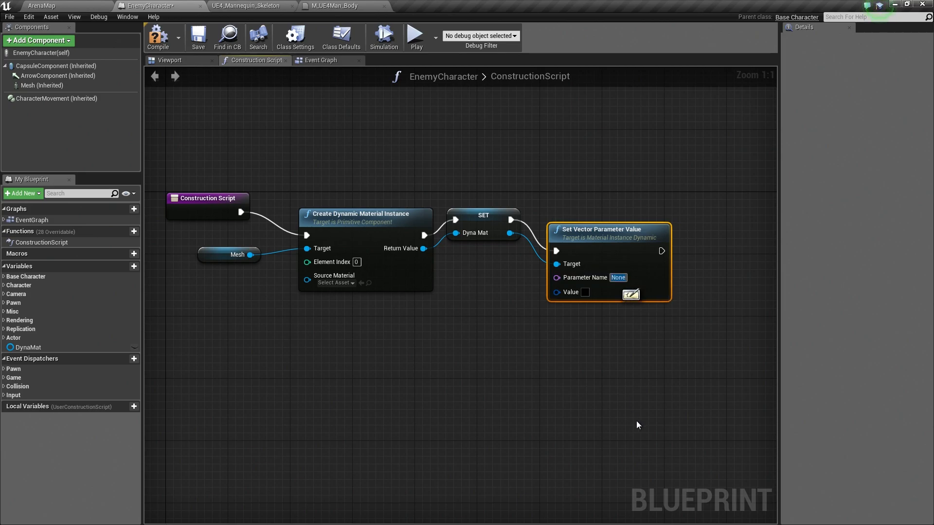
mouse_move(646, 473)
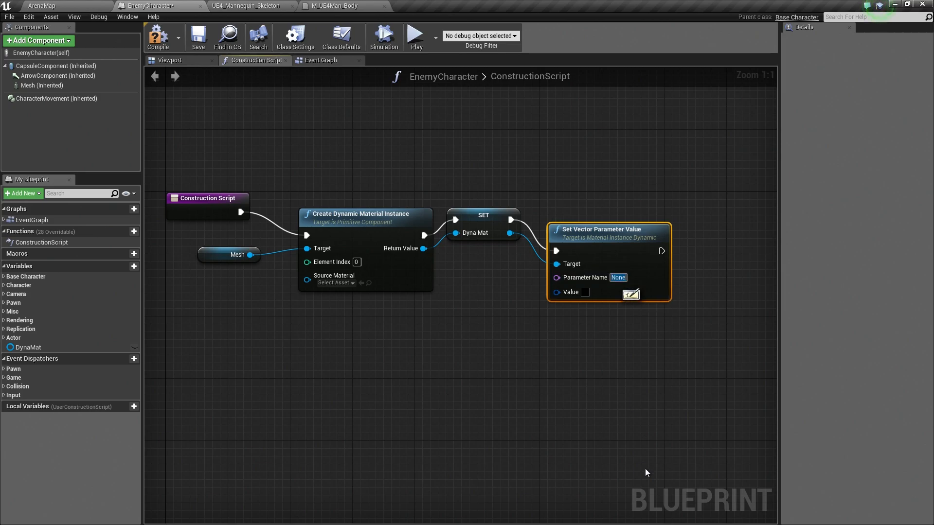
type("BodyColor")
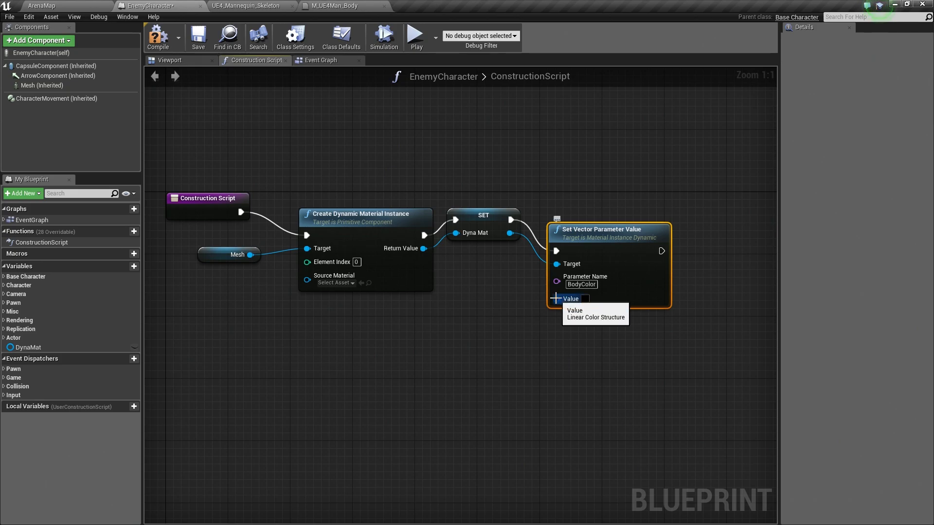
left_click(586, 298)
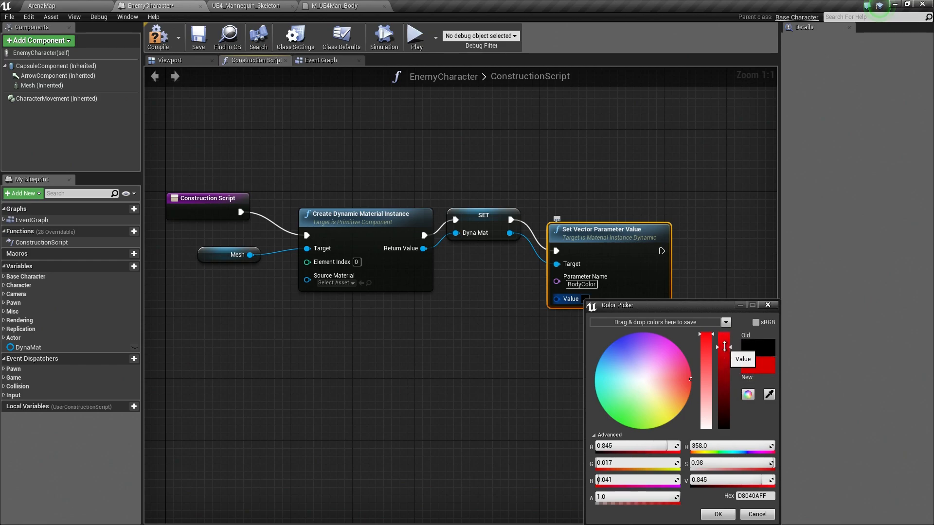
left_click(717, 514)
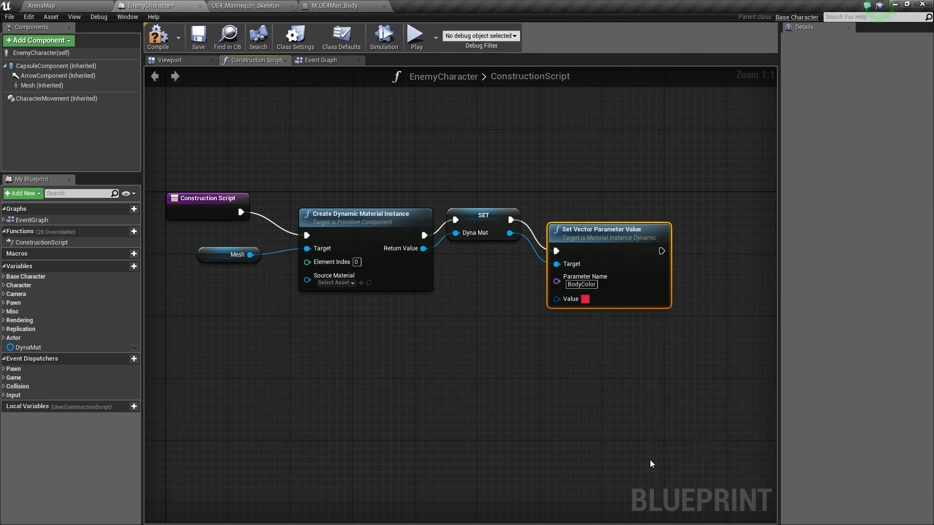
mouse_move(259, 139)
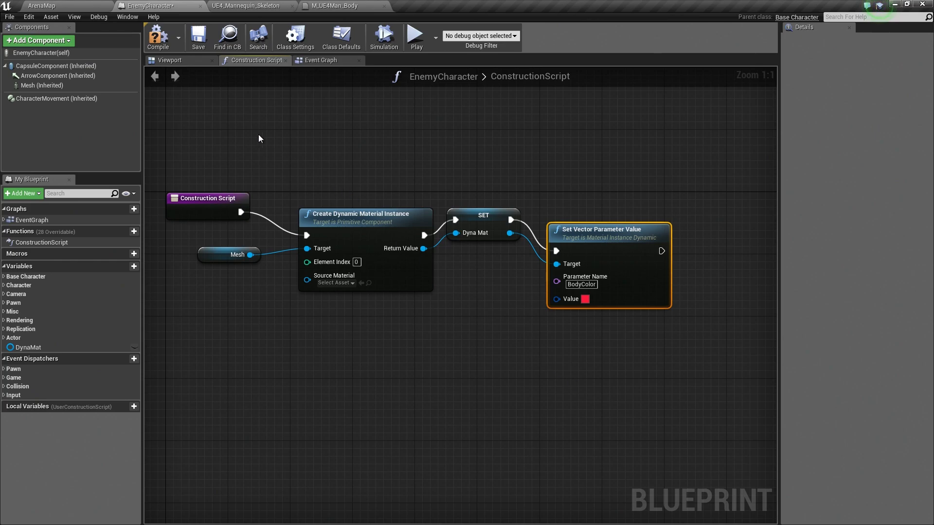
Compile and preview the EnemyCharacter so the mannequin renders fully red in the Viewport.
left_click(169, 59)
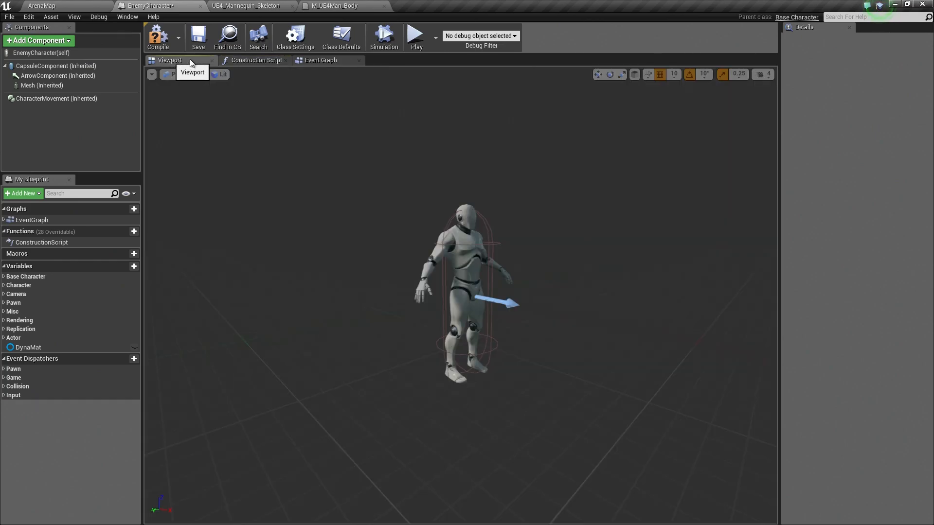
left_click(320, 59)
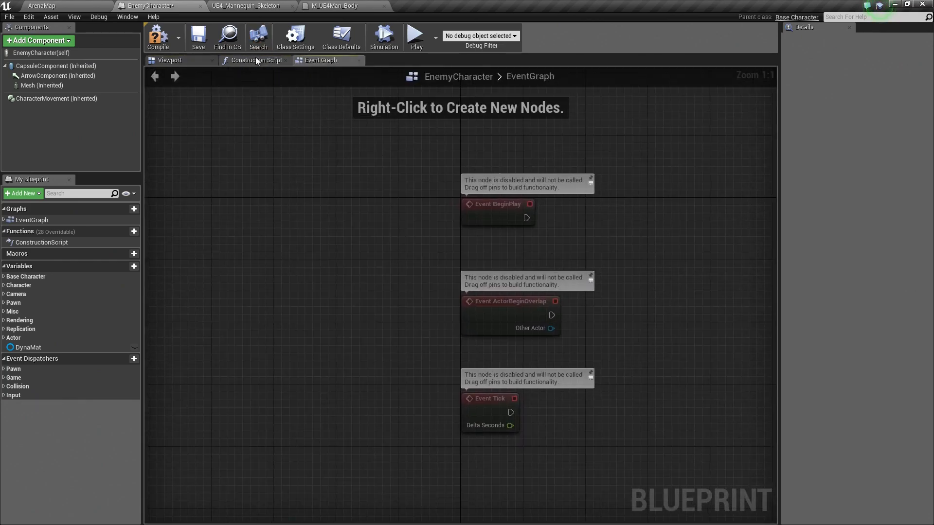
left_click(170, 59)
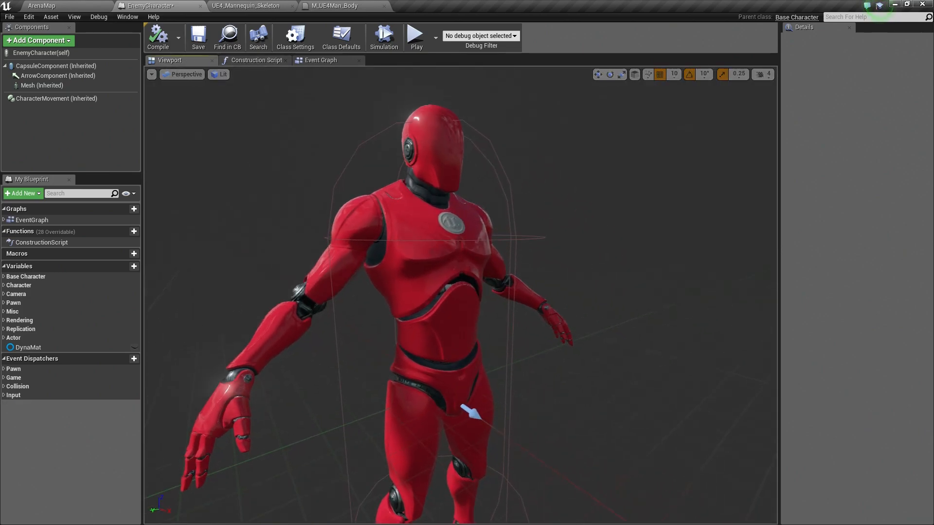
left_click(256, 59)
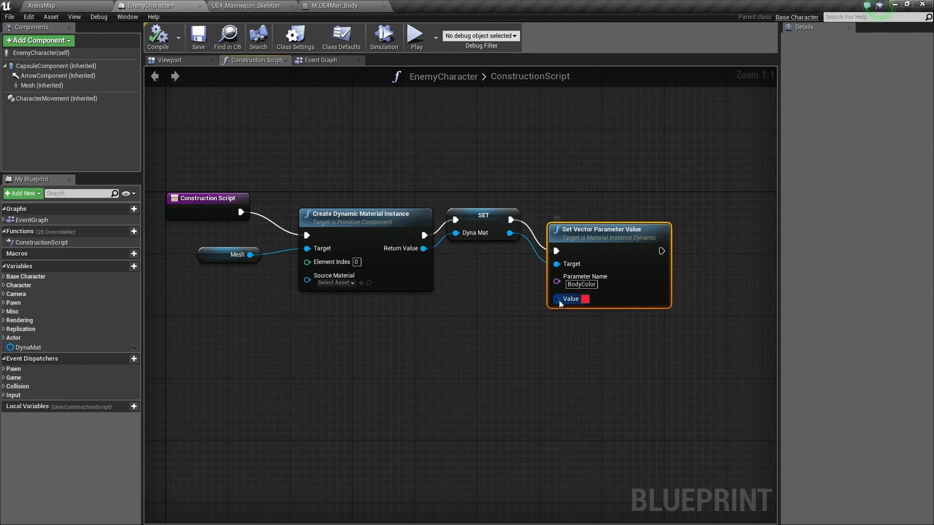
Promote BodyColor's Value pin to an EnemyColor variable and check the preview mannequin.
right_click(556, 298)
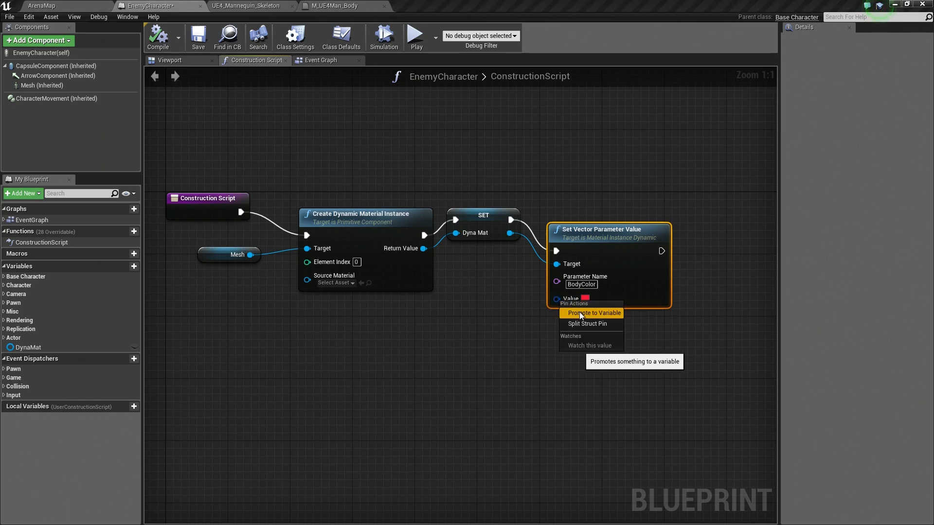
left_click(594, 312)
type("EnemyColor")
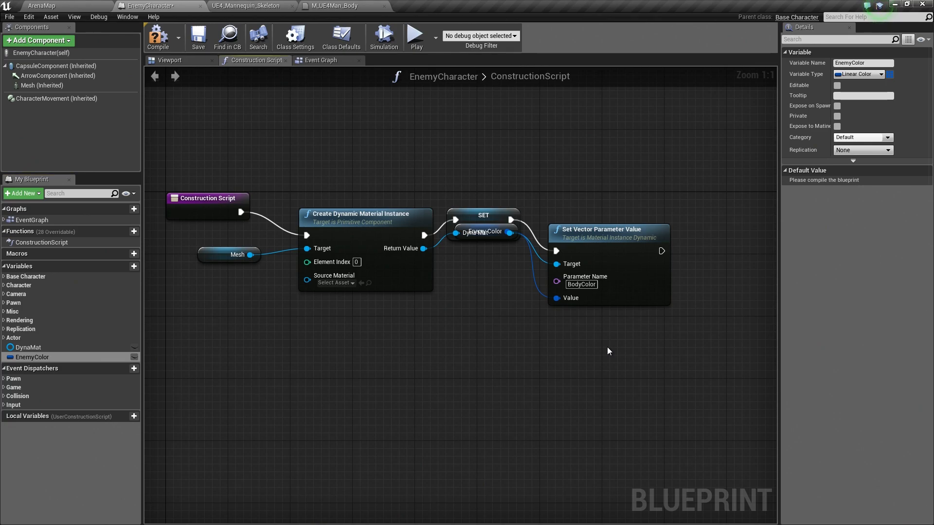
left_click(483, 240)
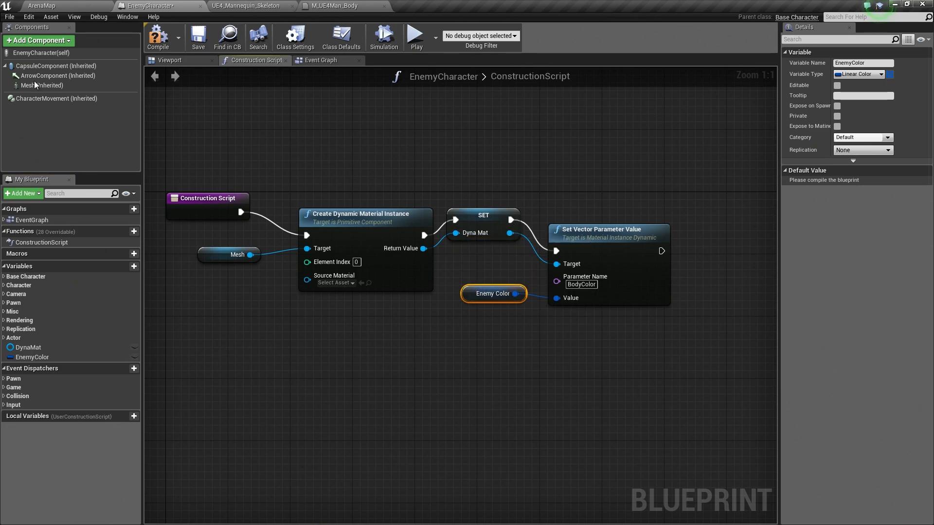
left_click(169, 60)
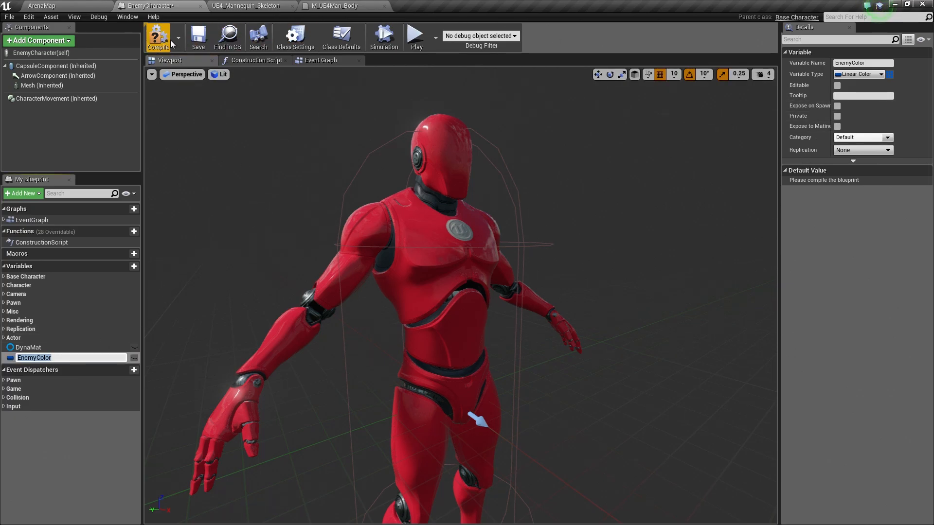
Compile, then set EnemyColor's default value to red in the colour picker.
left_click(864, 180)
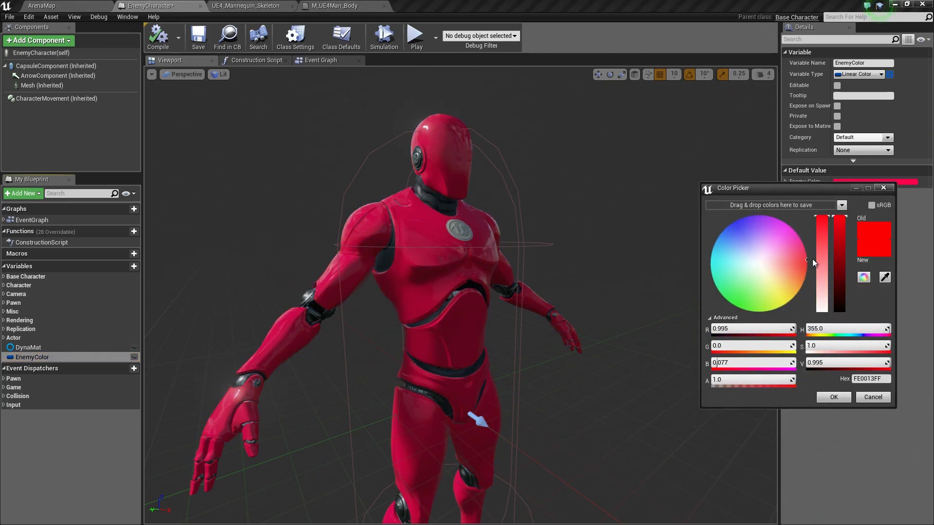
left_click(714, 267)
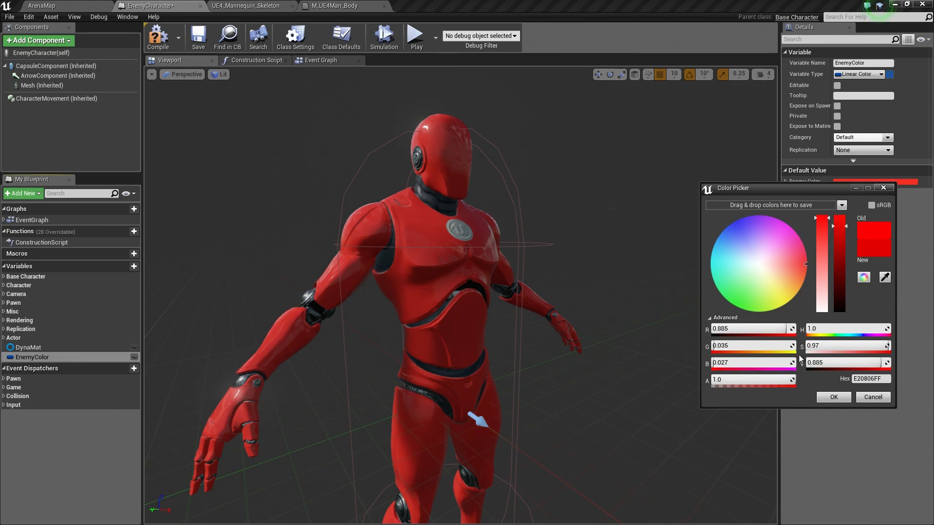
left_click(833, 397)
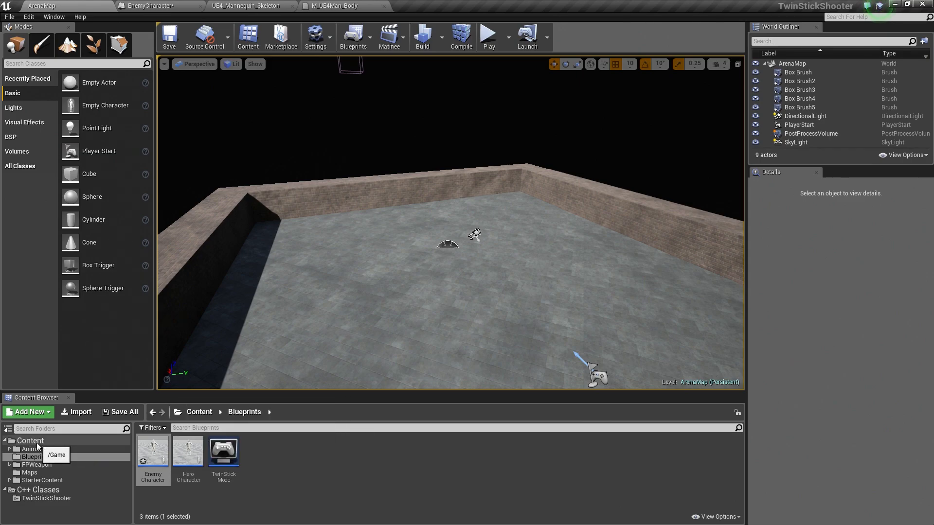
Start a new Blueprint Class and search the full parent list for 'aicontroller'.
left_click(27, 411)
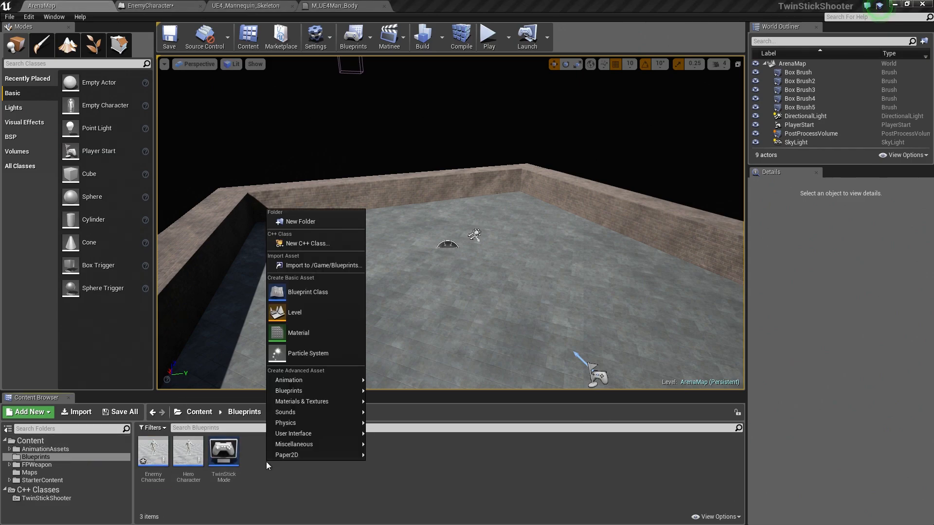
mouse_move(308, 291)
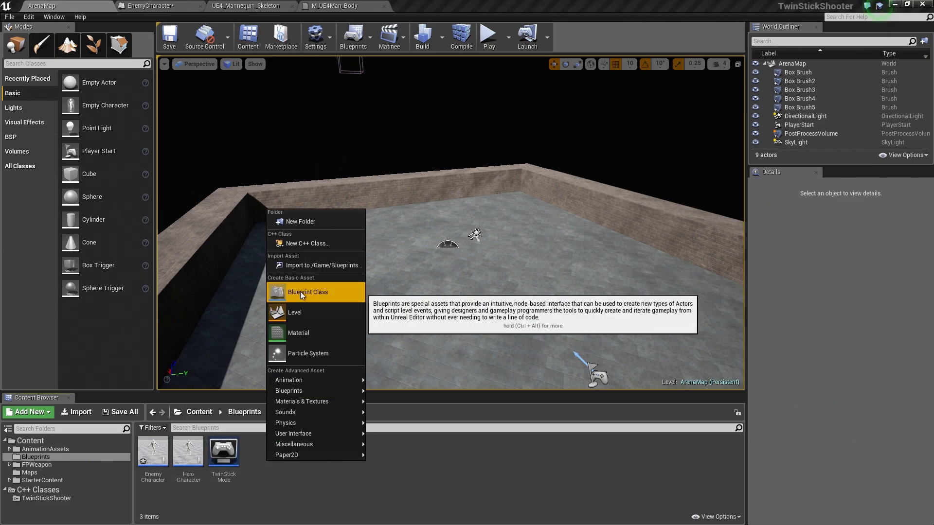
left_click(307, 292)
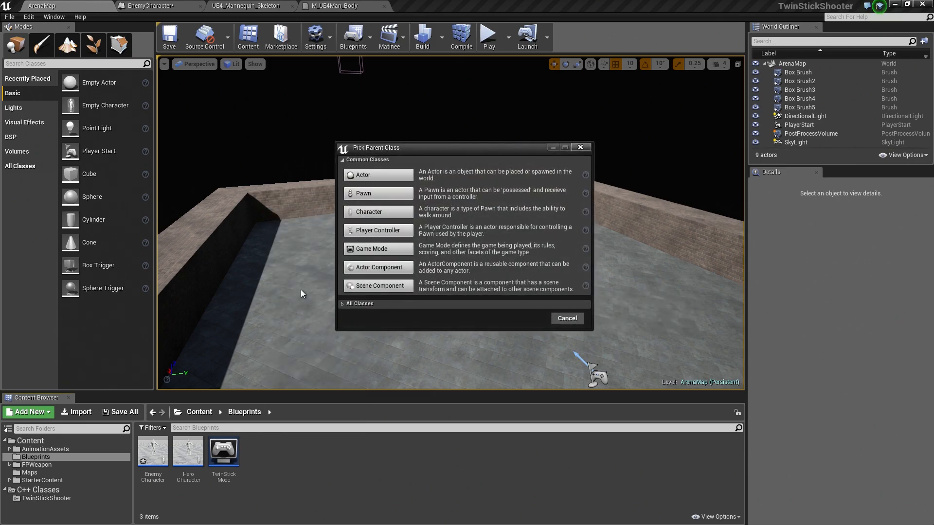
mouse_move(322, 273)
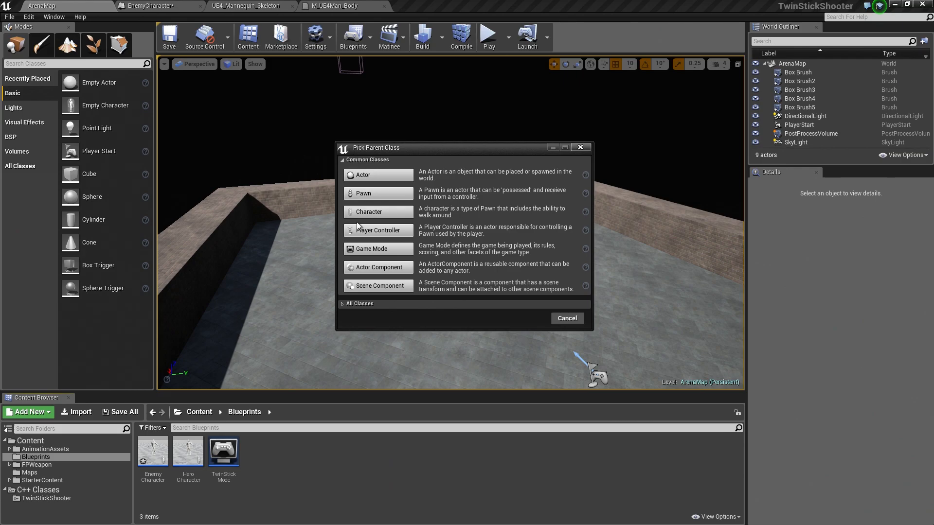
mouse_move(341, 305)
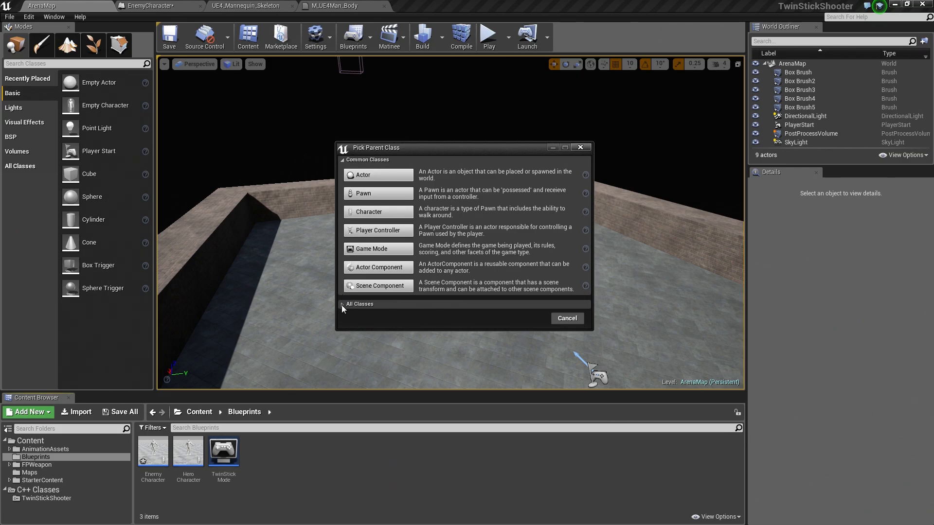
left_click(359, 304)
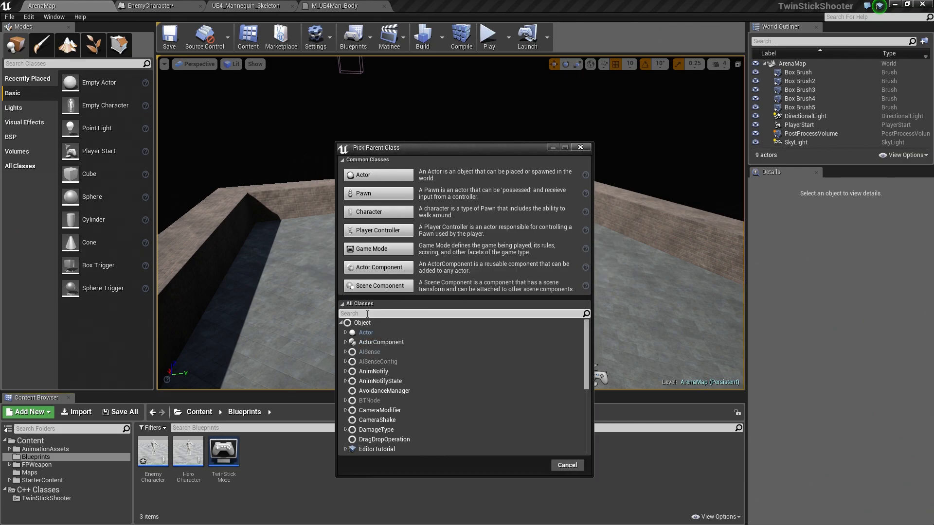
type("aic")
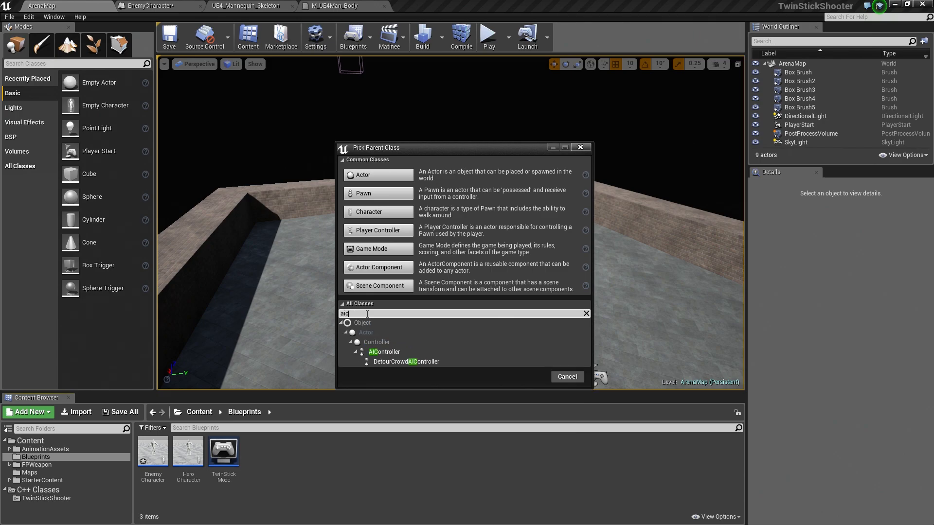
type("ont")
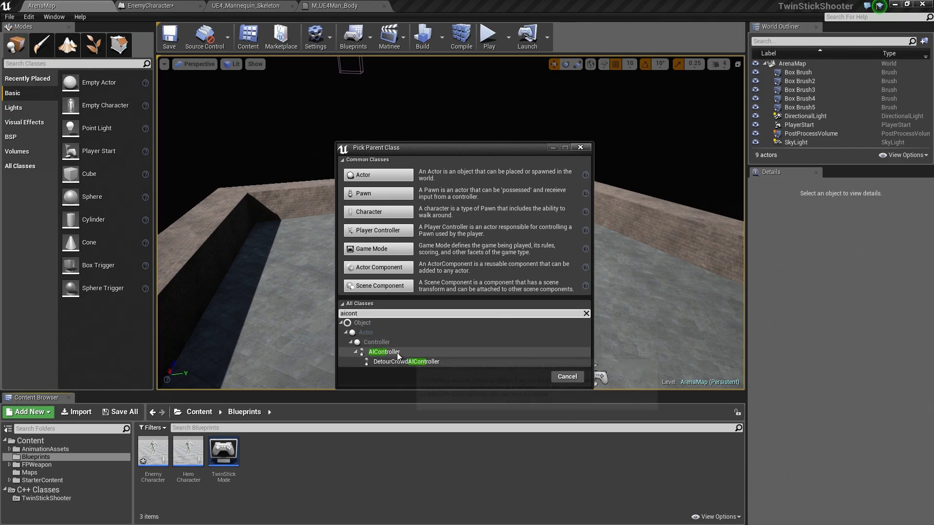
Choose AIController as the parent and name the blueprint EnemyAI.
left_click(383, 351)
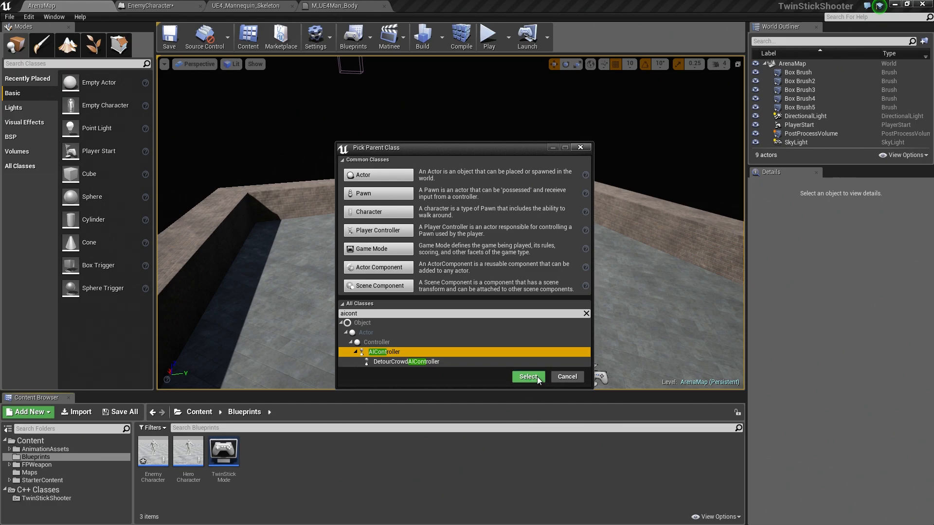
left_click(526, 376)
type("EnemyAI")
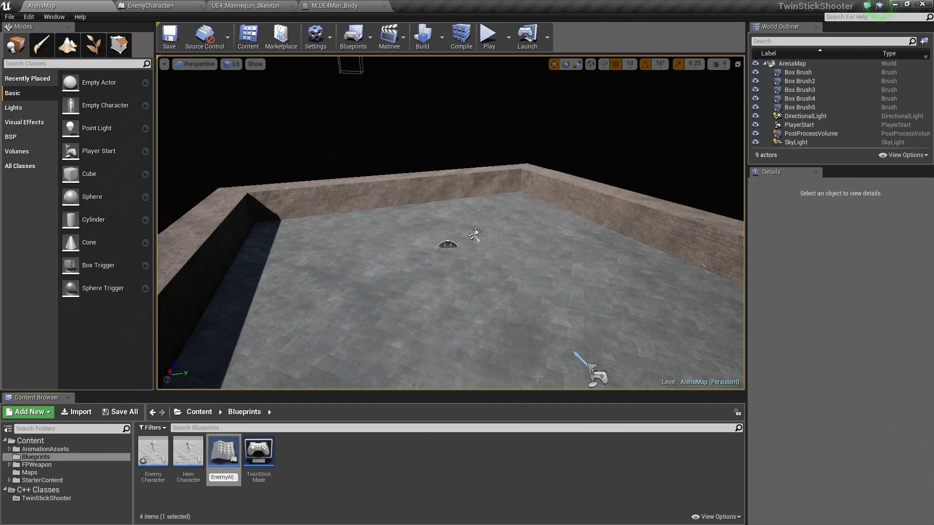
left_click(153, 450)
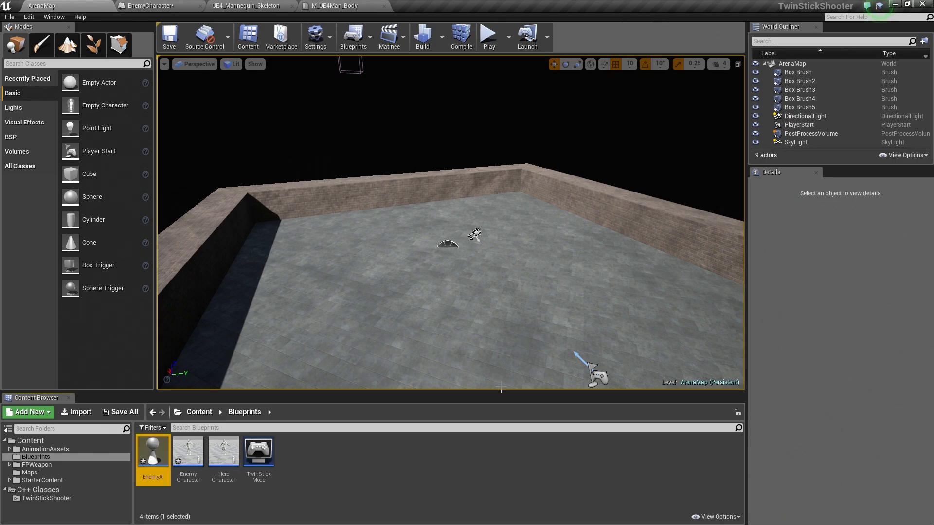
double_click(153, 451)
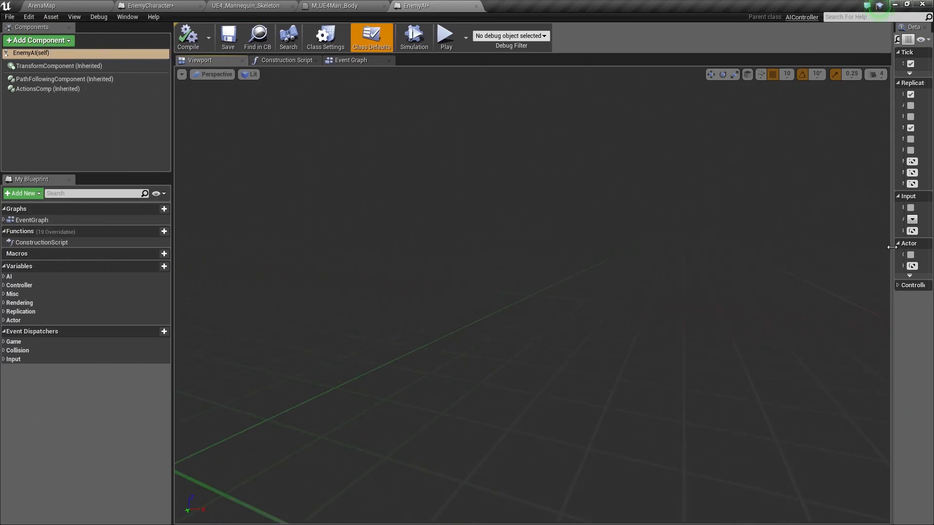
left_click(351, 61)
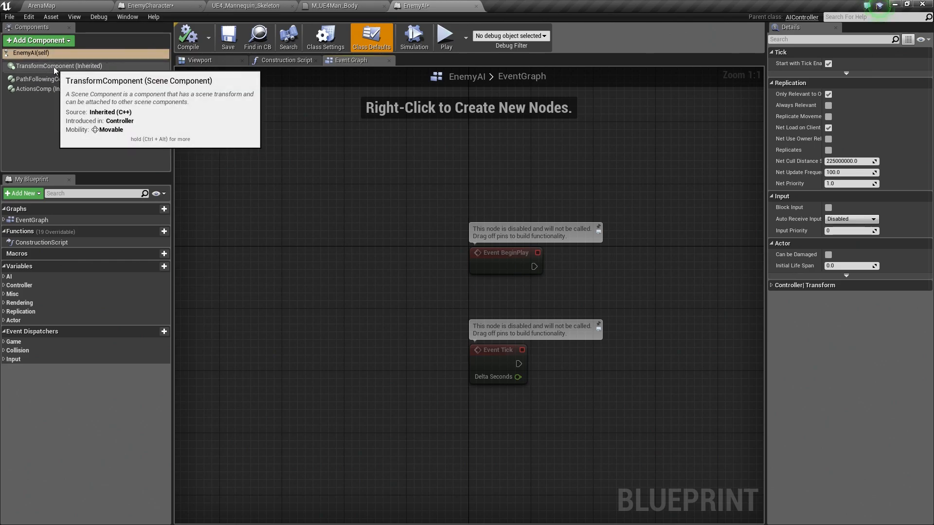
mouse_move(65, 79)
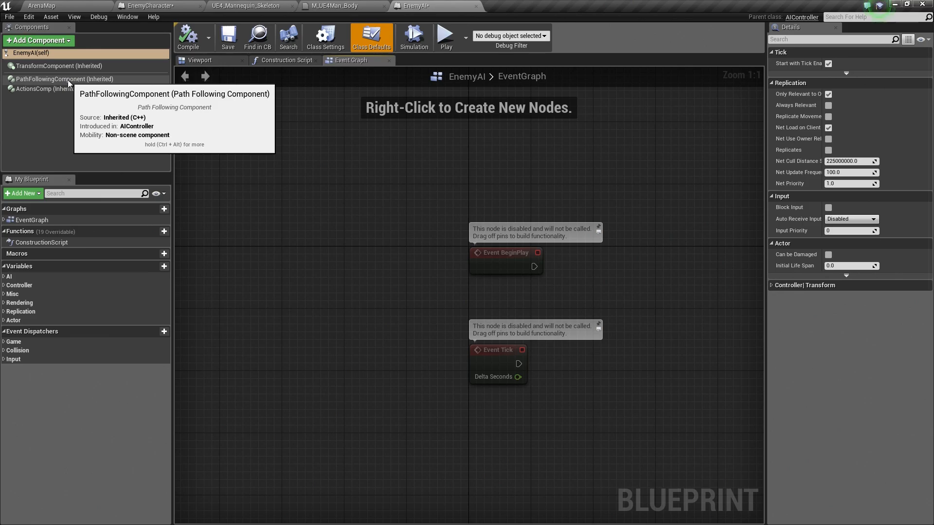
mouse_move(46, 89)
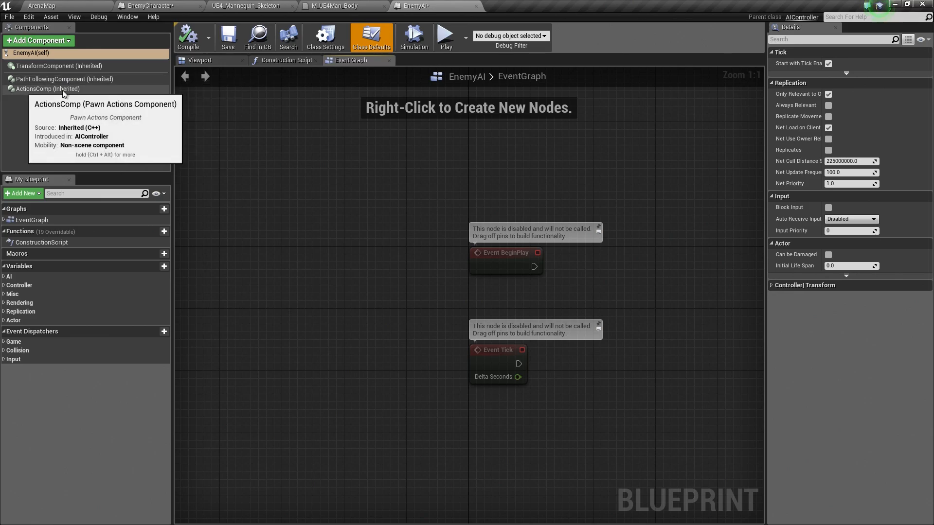
mouse_move(55, 92)
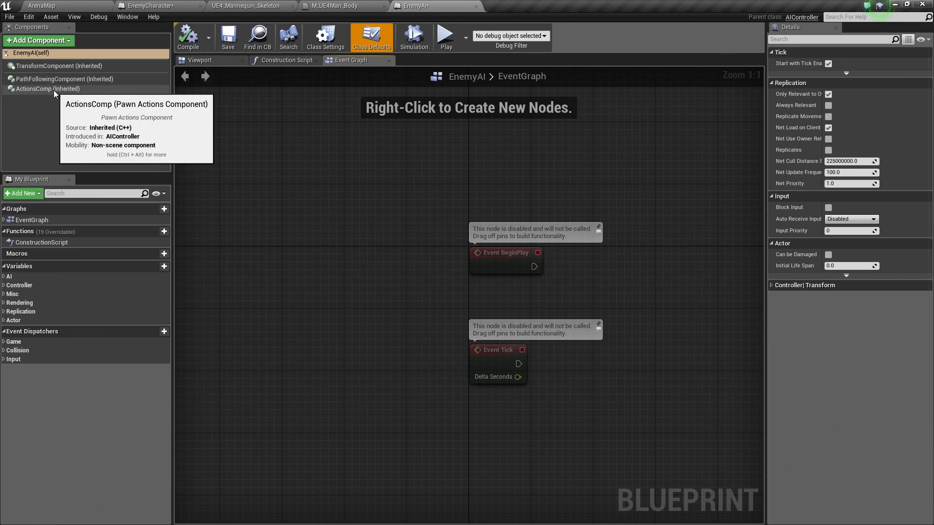
mouse_move(210, 149)
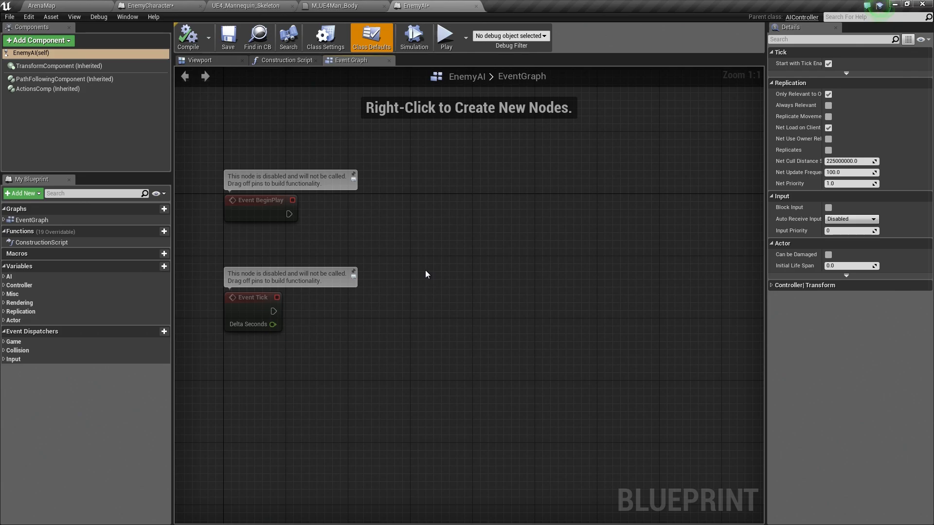
mouse_move(435, 276)
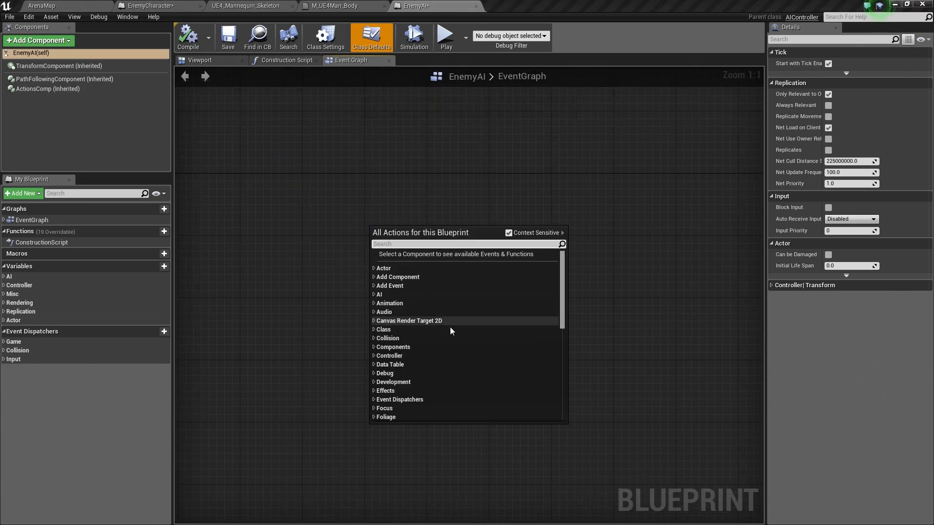
mouse_move(450, 331)
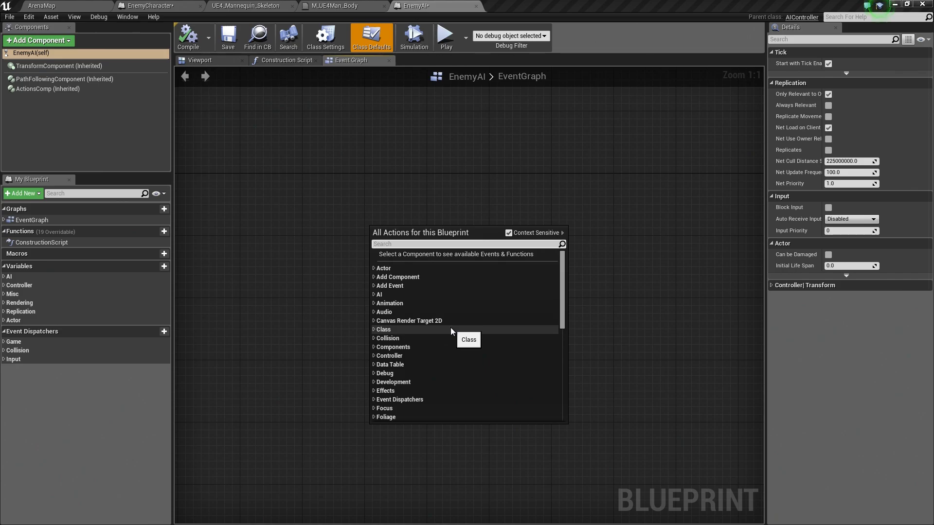
Add a custom event renamed TrackPlayer and wire it into an AI MoveTo node.
type("custom even")
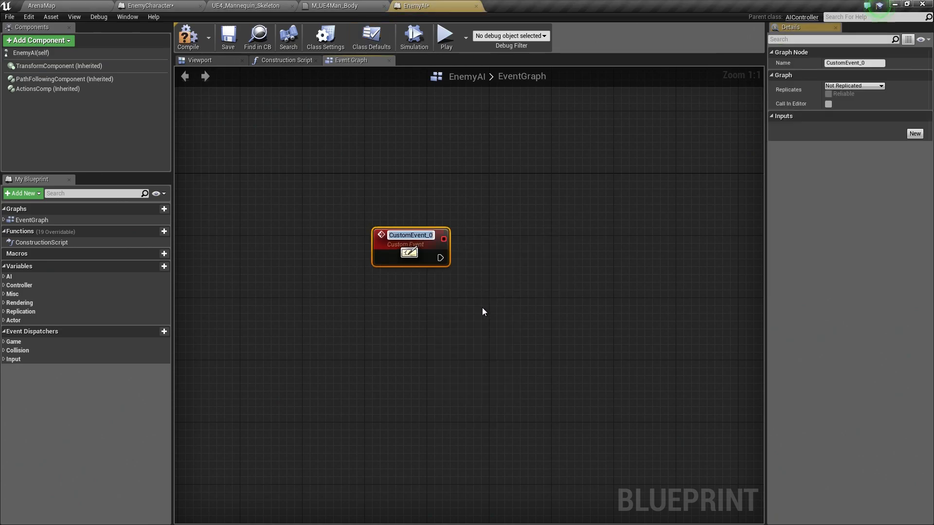
type("TrackPlayer")
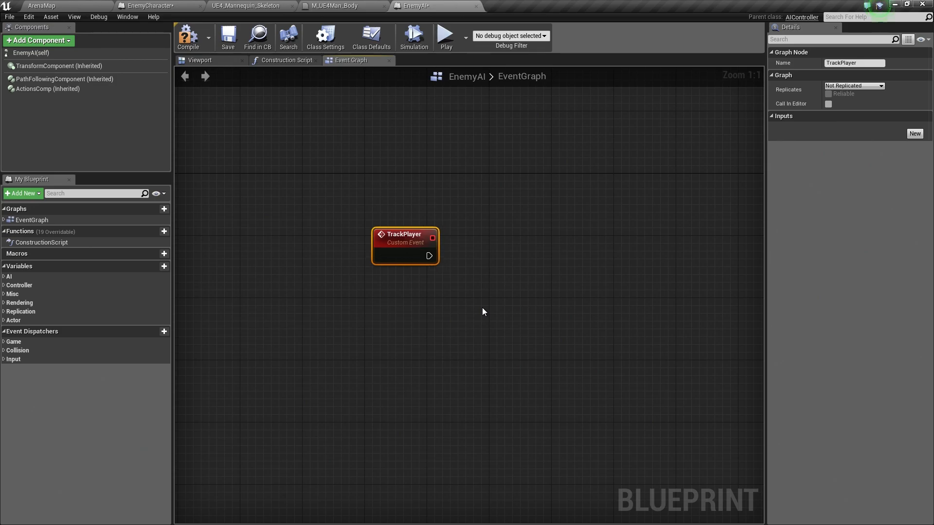
mouse_move(455, 304)
type("ai")
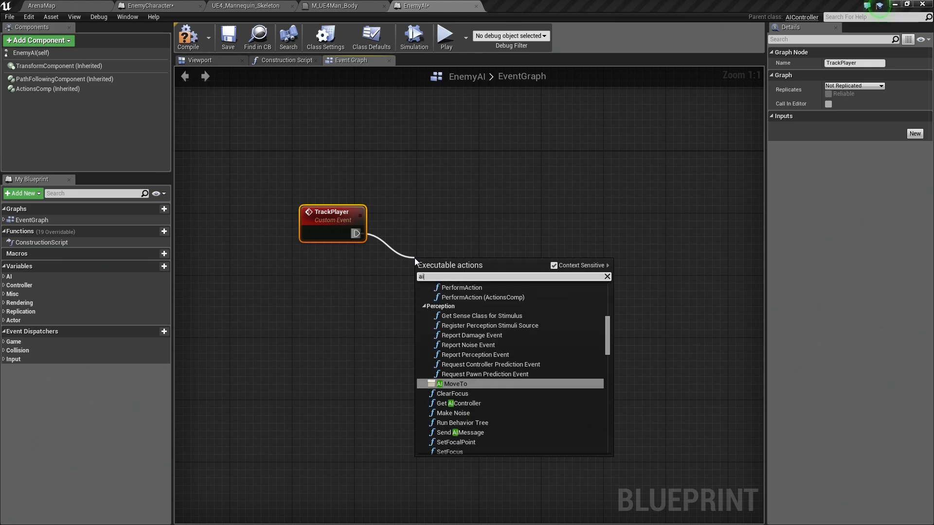
type("move")
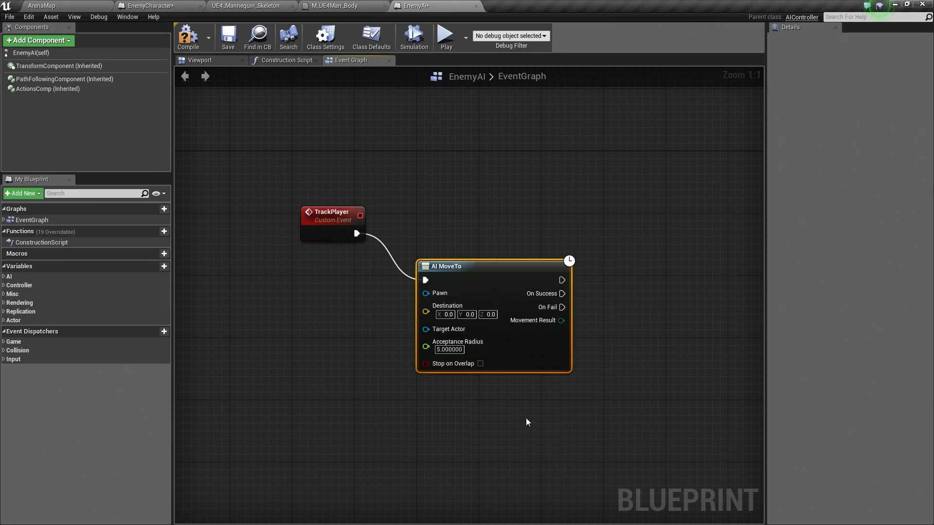
mouse_move(424, 296)
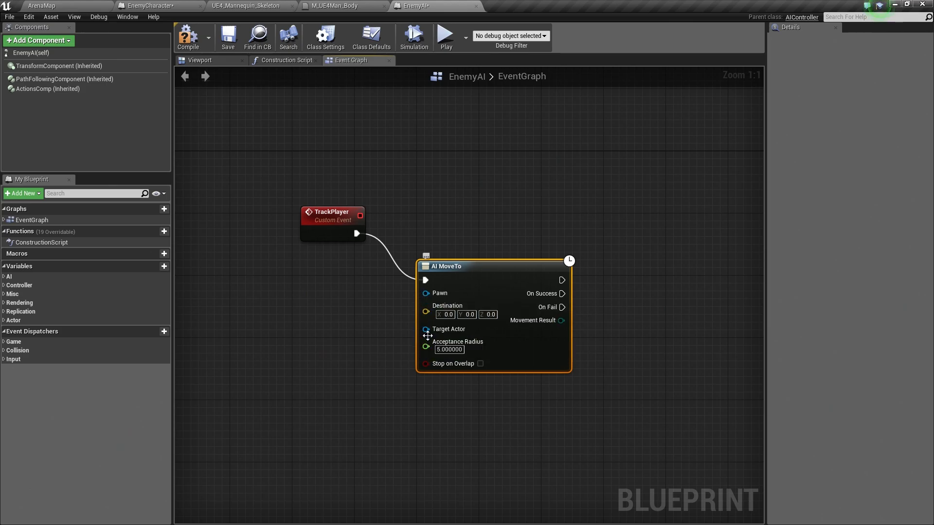
mouse_move(446, 357)
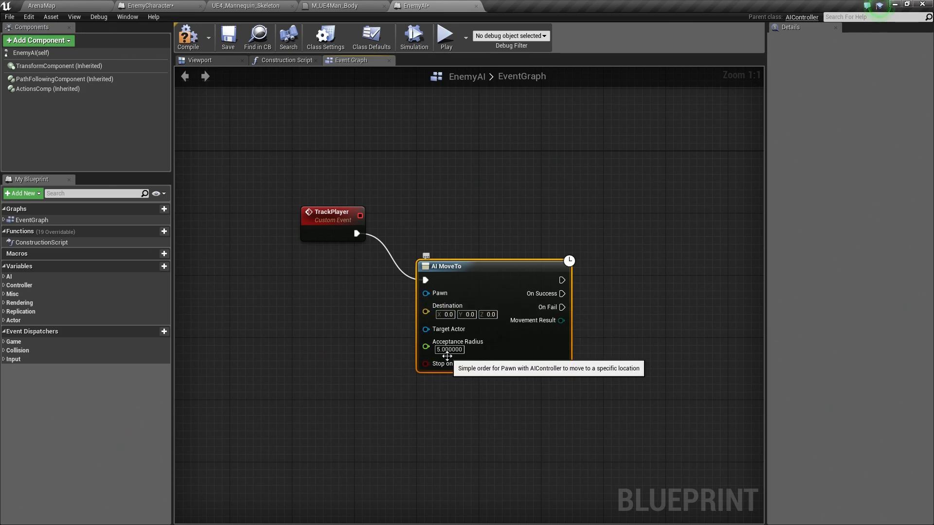
mouse_move(425, 346)
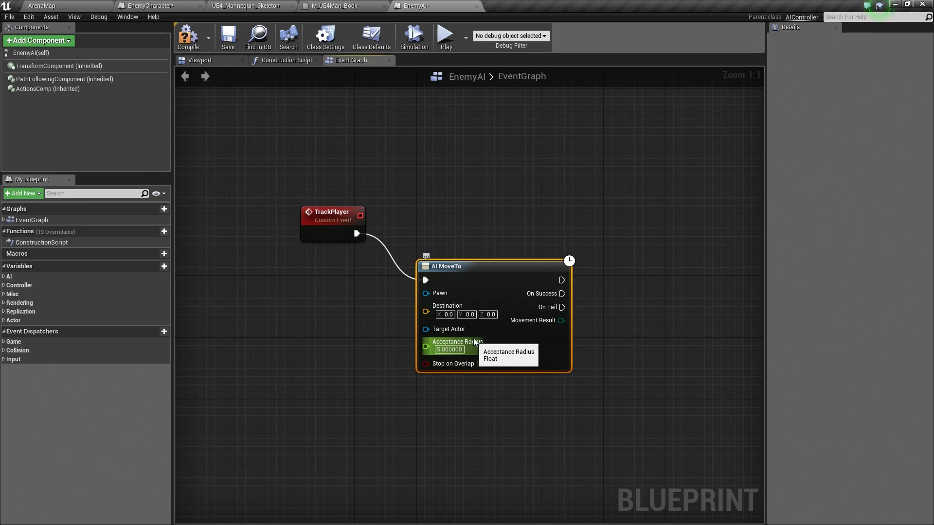
mouse_move(447, 329)
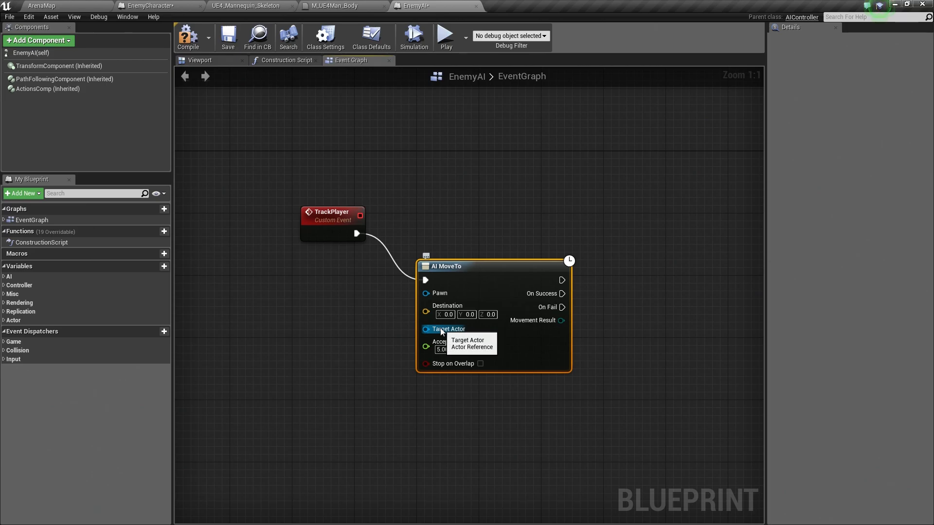
mouse_move(447, 349)
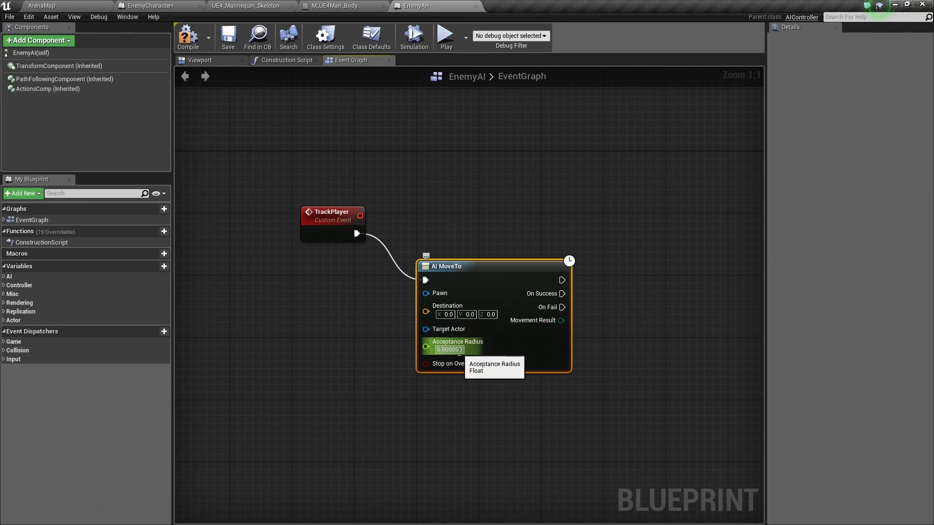
mouse_move(466, 293)
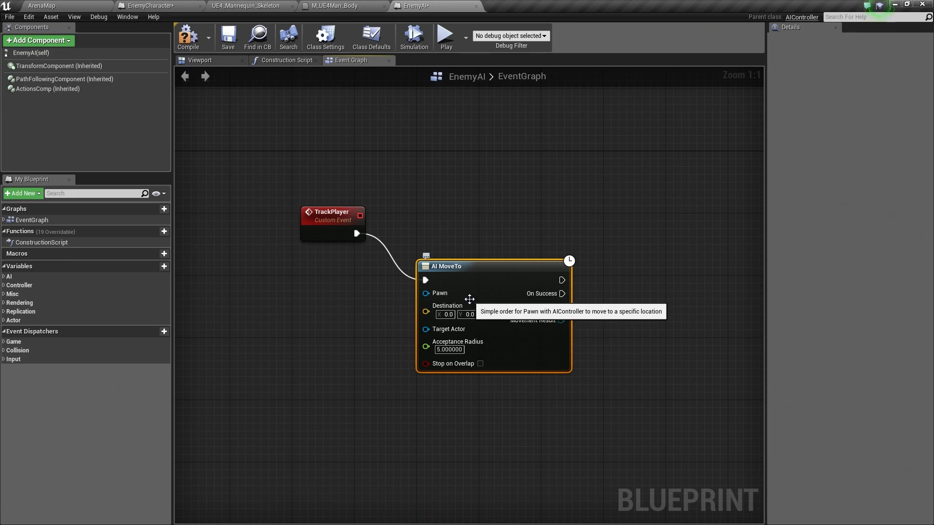
mouse_move(405, 301)
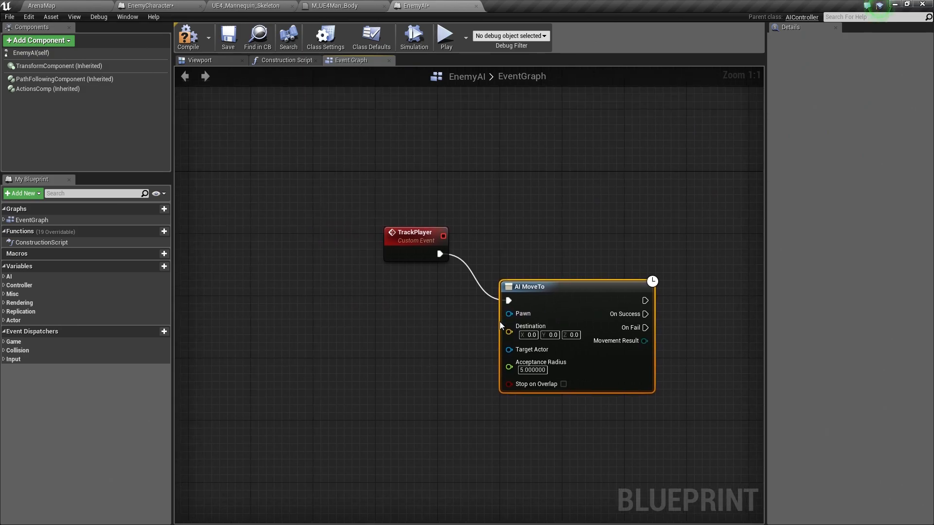
mouse_move(383, 310)
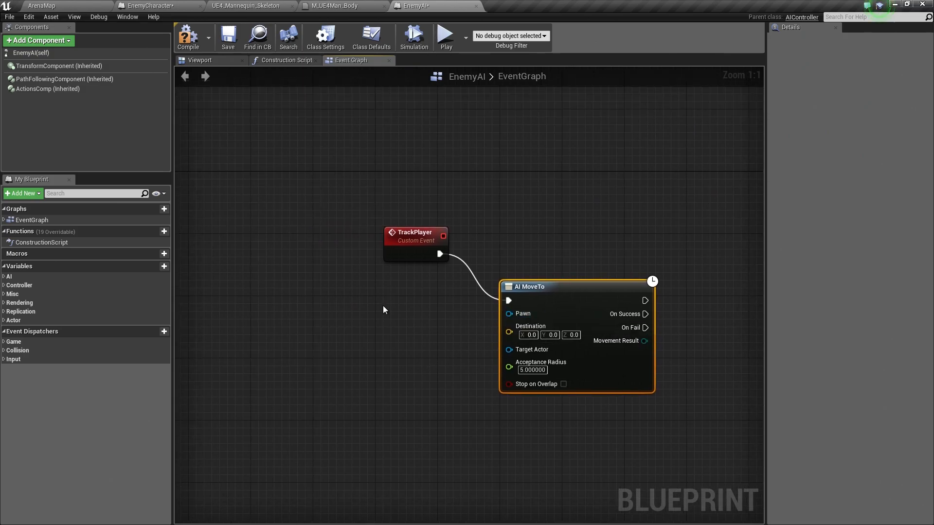
left_click(341, 293)
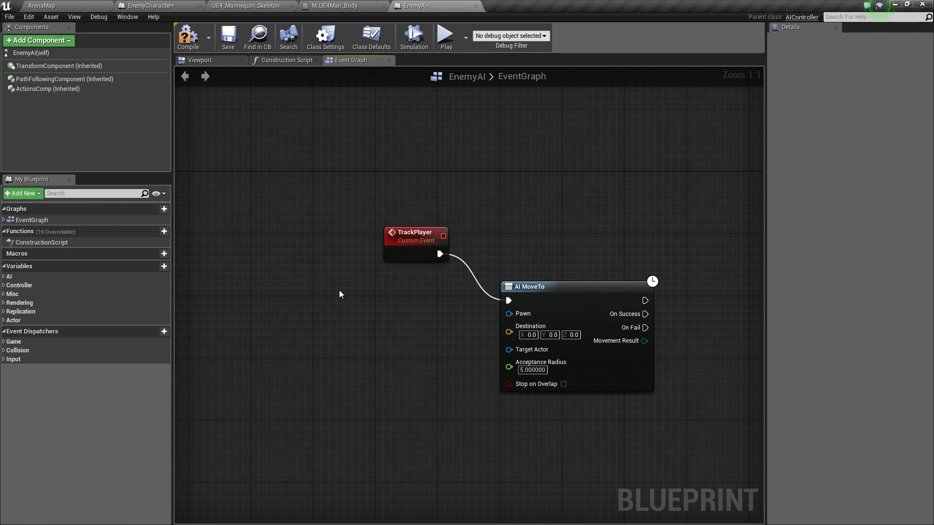
mouse_move(542, 332)
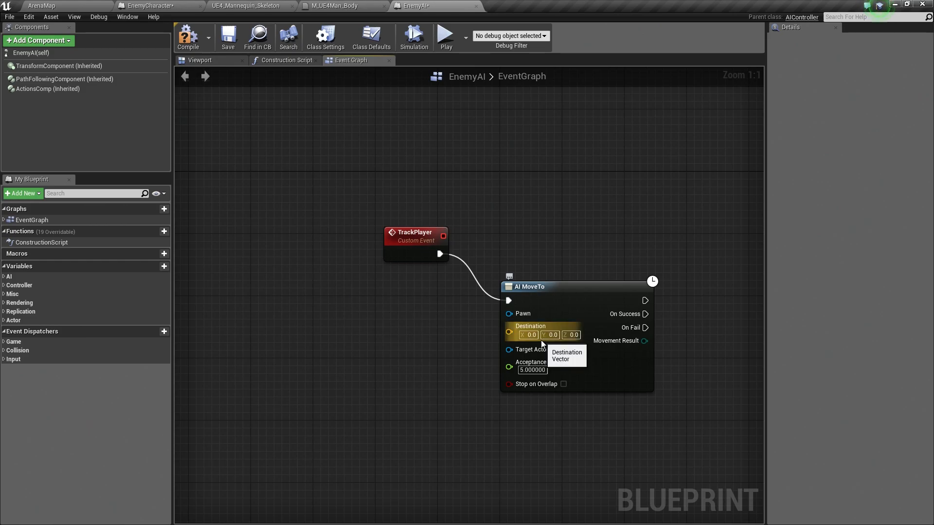
mouse_move(404, 310)
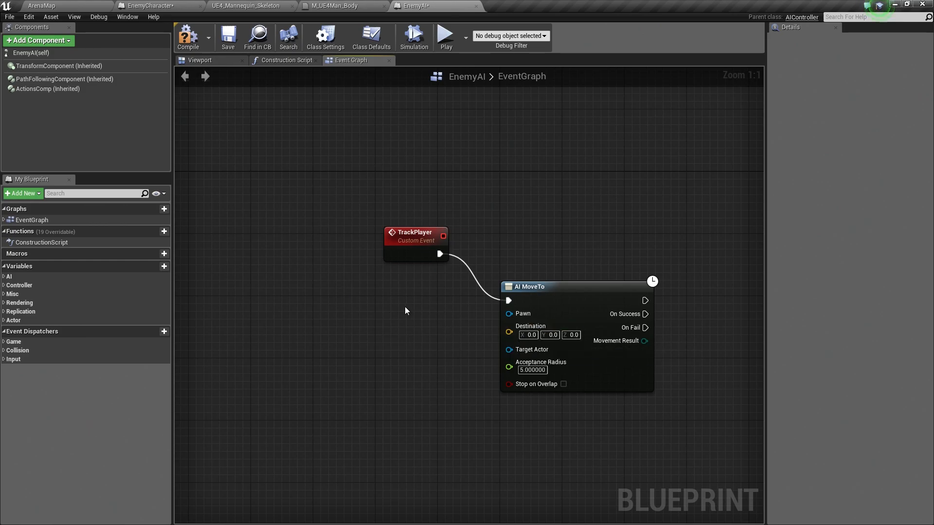
mouse_move(384, 302)
type("get controlle")
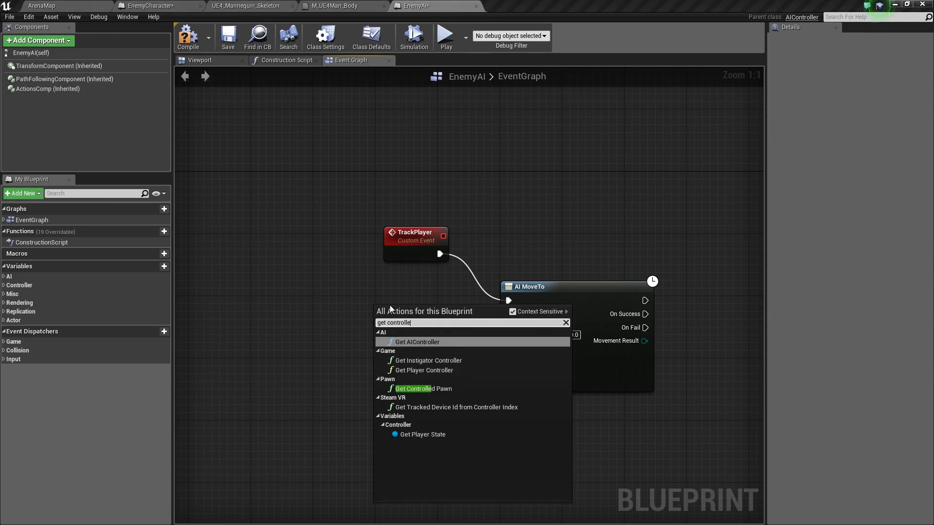
Feed AI MoveTo's Pawn from Get Controlled Pawn and Target Actor from Get Player Character.
left_click(424, 388)
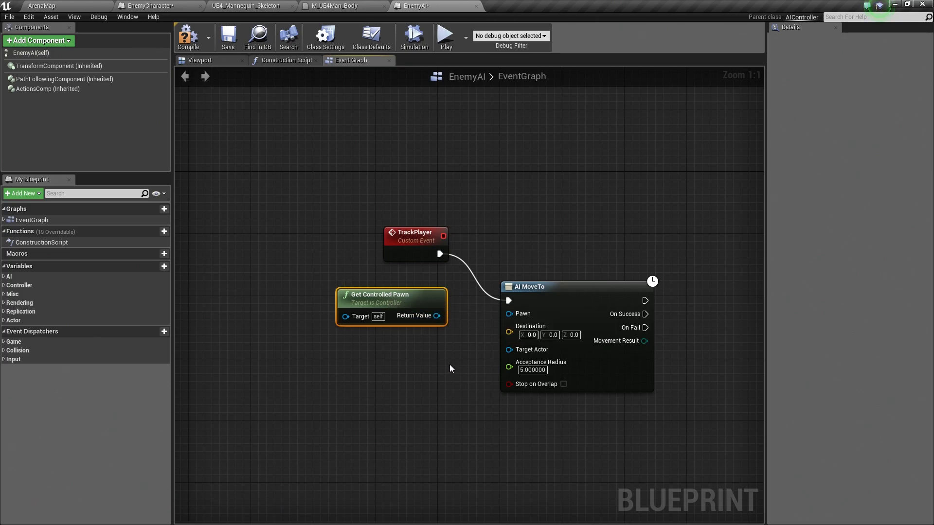
mouse_move(435, 323)
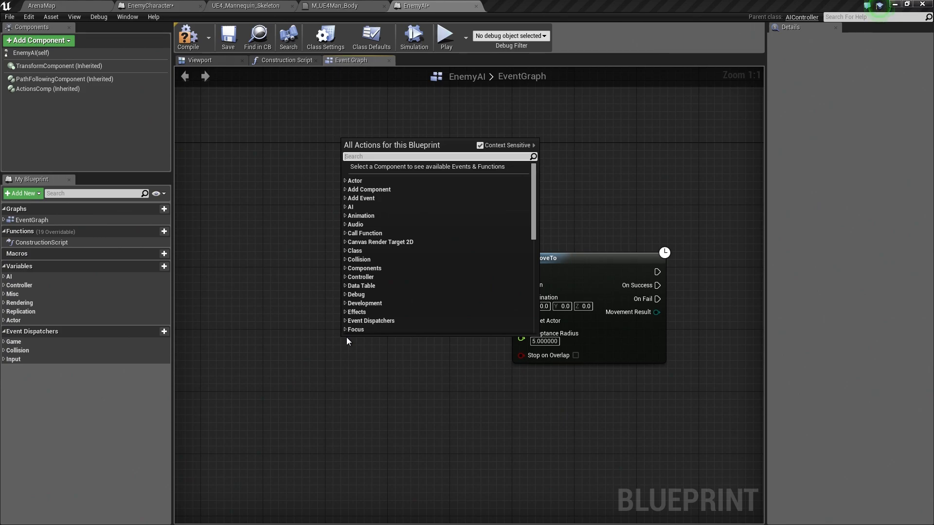
type("get player cahr")
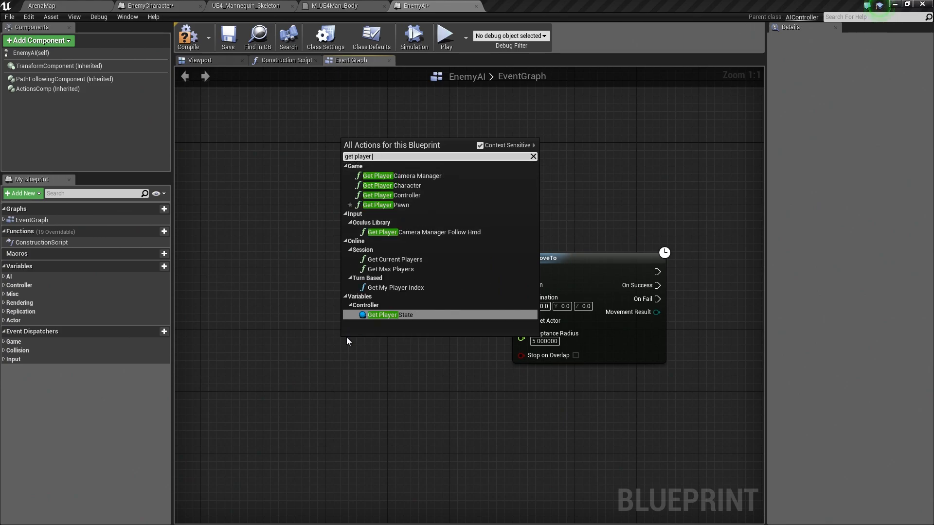
left_click(391, 185)
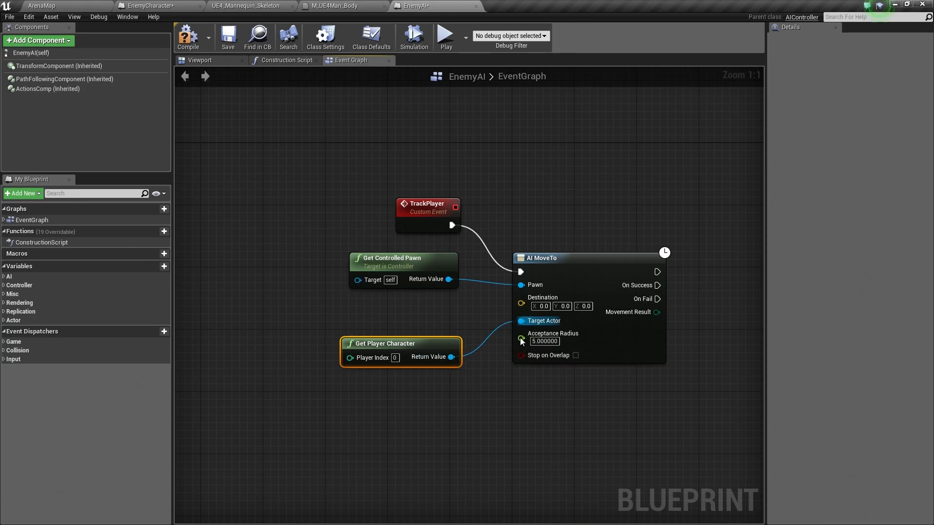
mouse_move(526, 439)
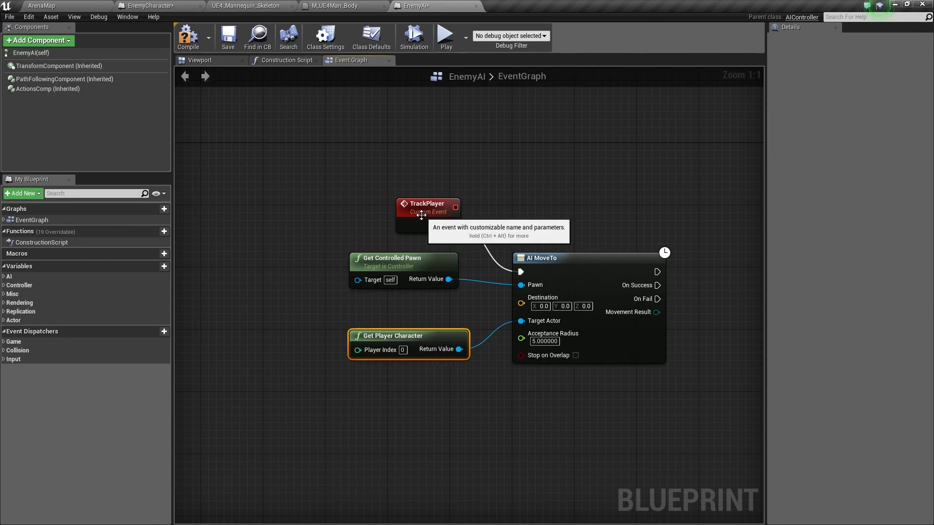
left_click(427, 214)
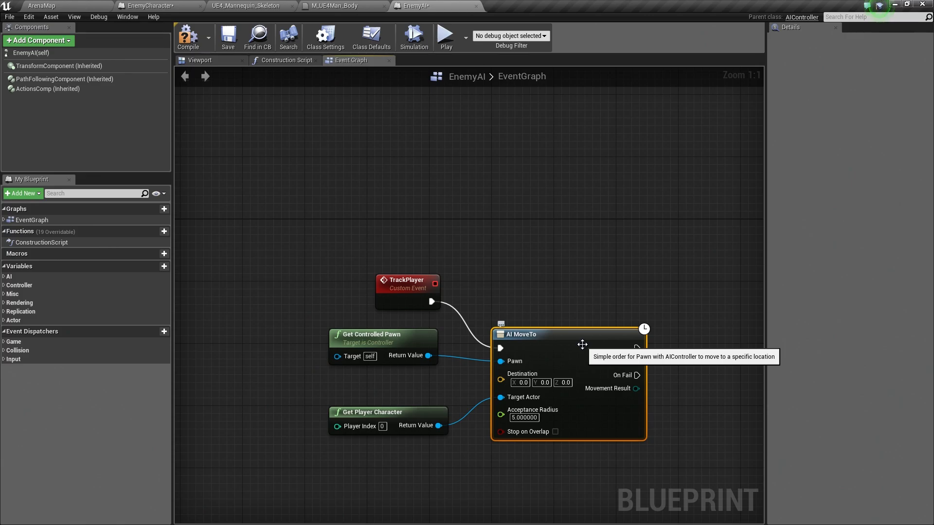
mouse_move(559, 291)
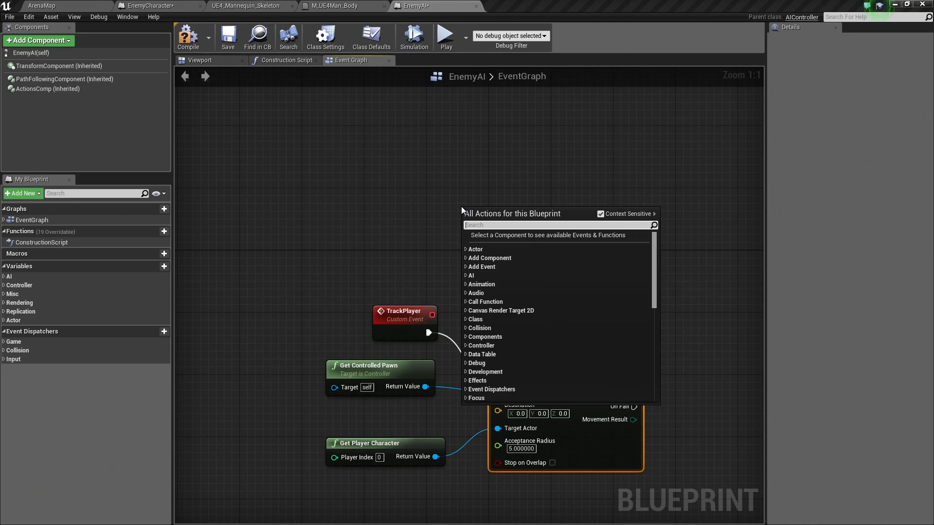
Add a looping one-second SetTimer calling TrackPlayer from BeginPlay and compile EnemyAI.
type("set timer")
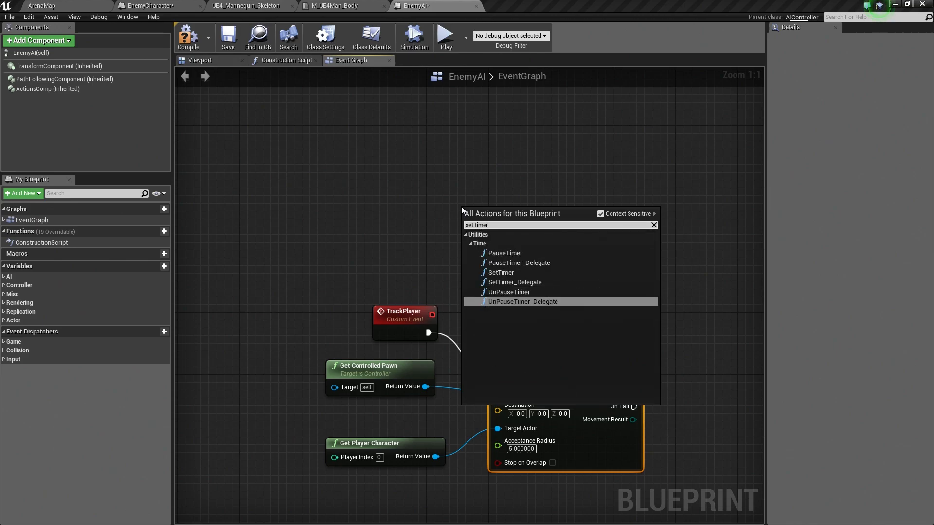
left_click(502, 272)
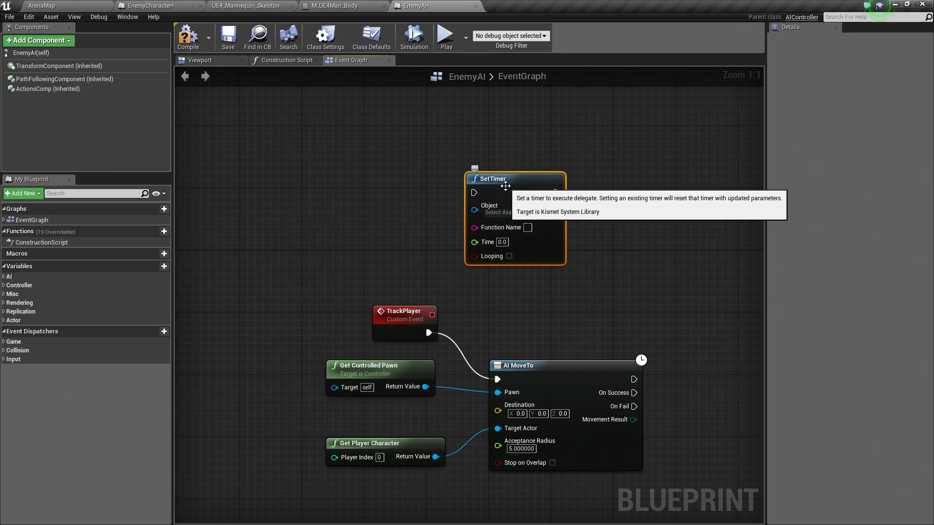
mouse_move(715, 324)
type("TrackPlayer")
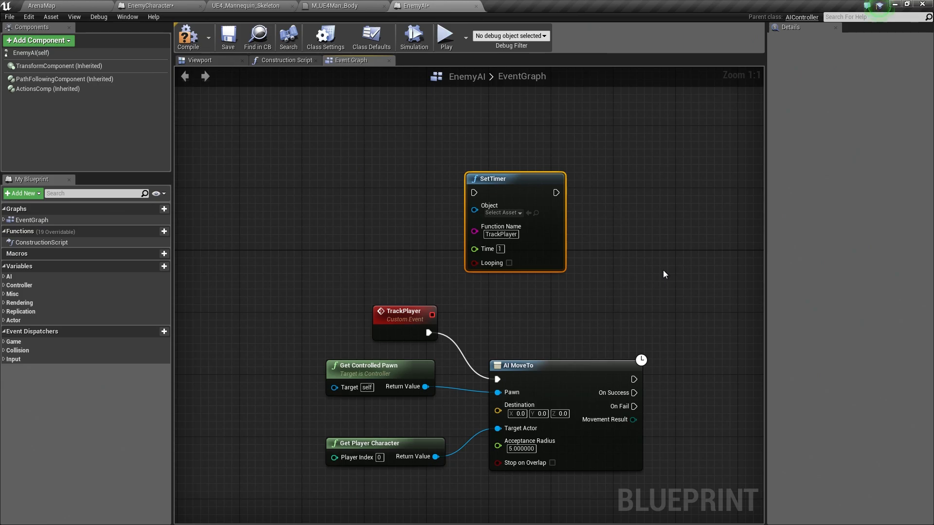
left_click(509, 263)
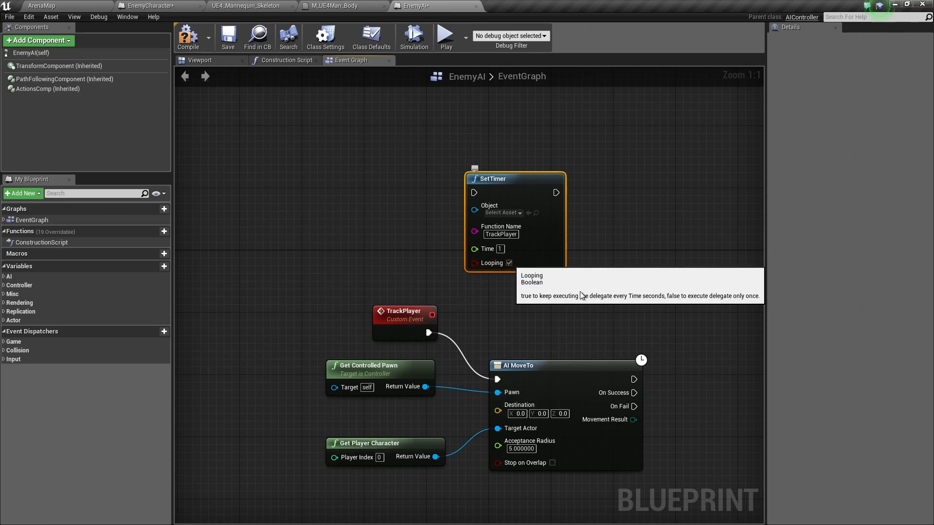
mouse_move(594, 301)
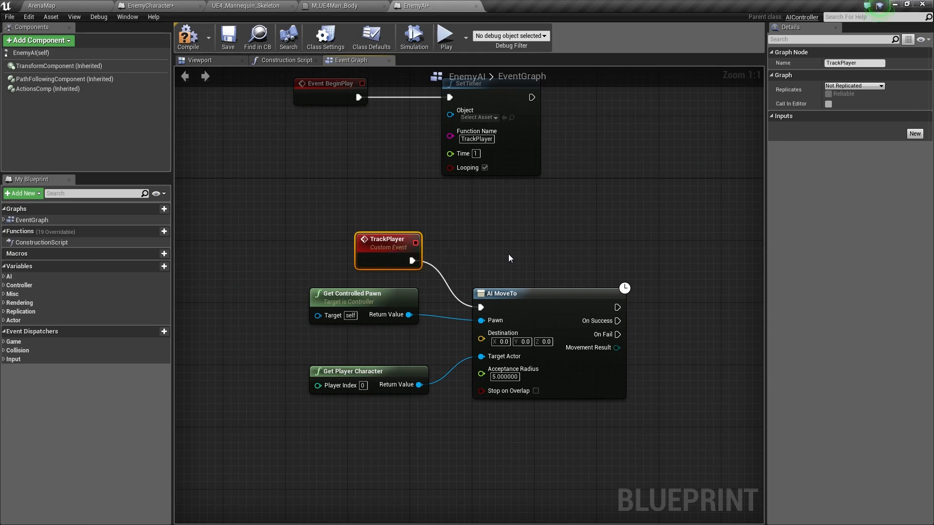
mouse_move(187, 37)
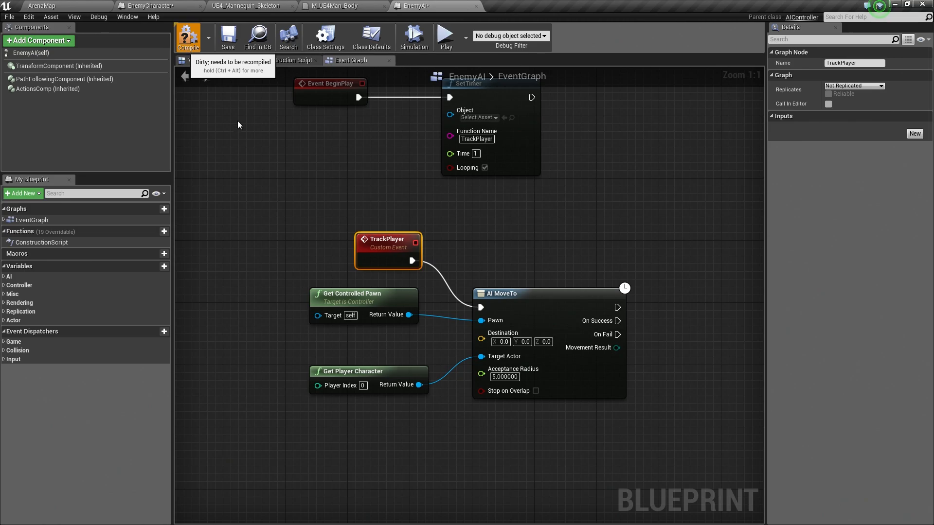
left_click(228, 37)
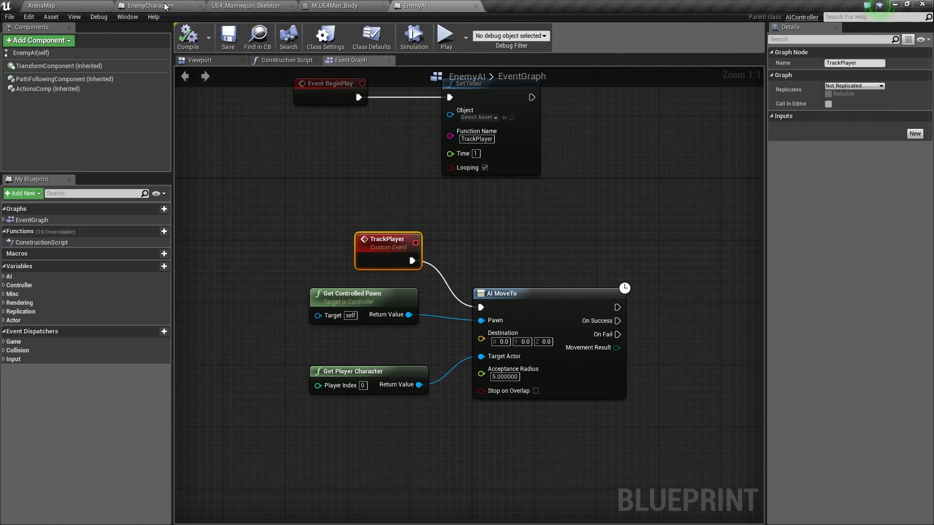
left_click(158, 6)
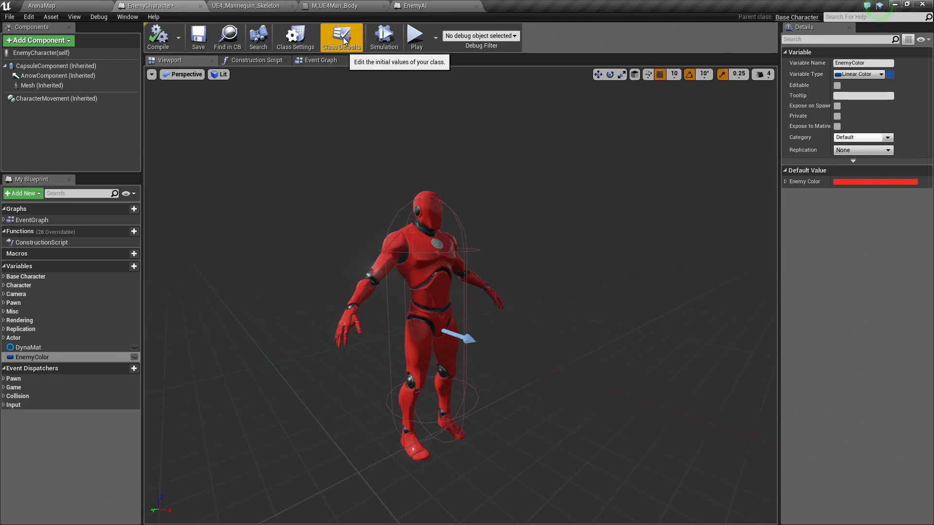
Set EnemyCharacter's AI Controller Class to EnemyAI in Class Defaults and return to ArenaMap.
left_click(341, 36)
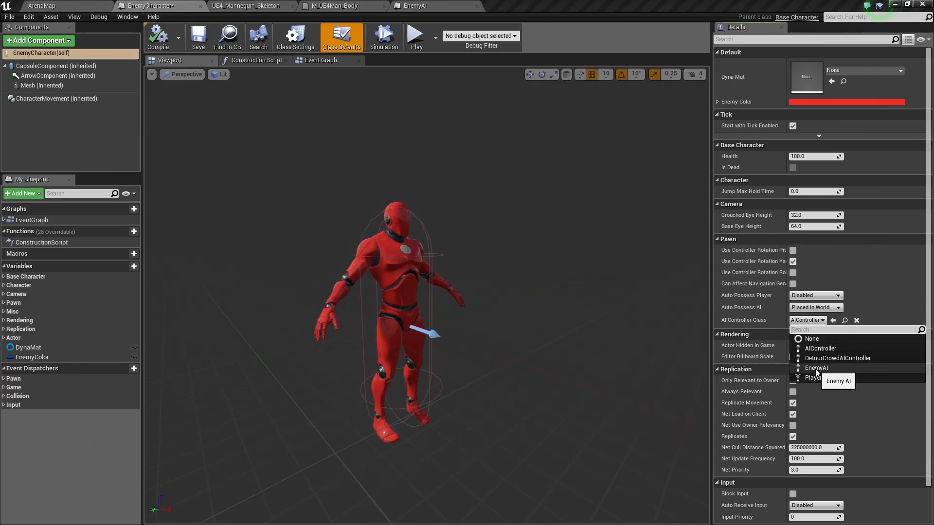
left_click(816, 368)
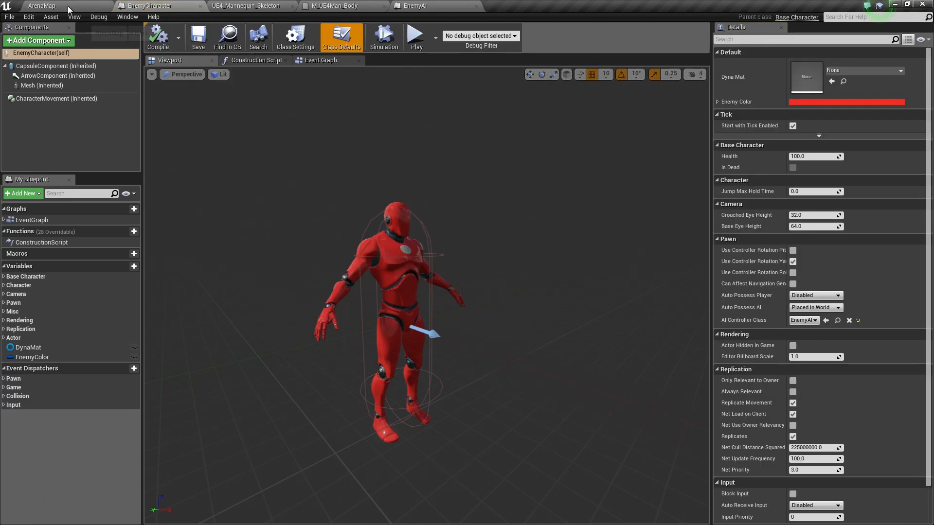
left_click(41, 5)
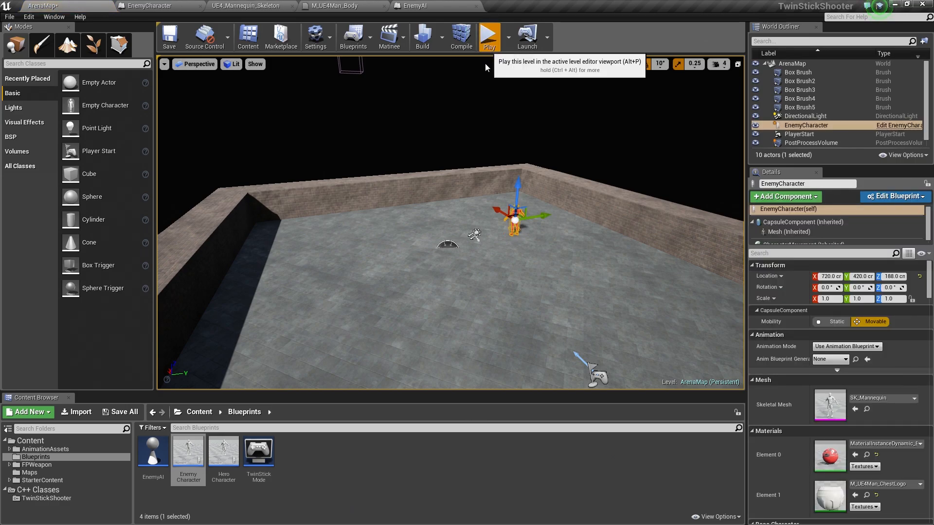
left_click(488, 36)
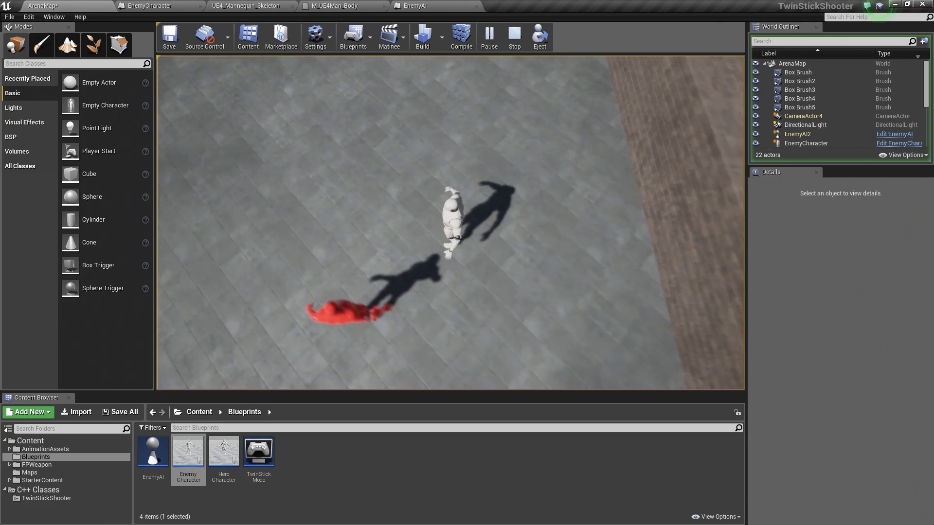
left_click(513, 36)
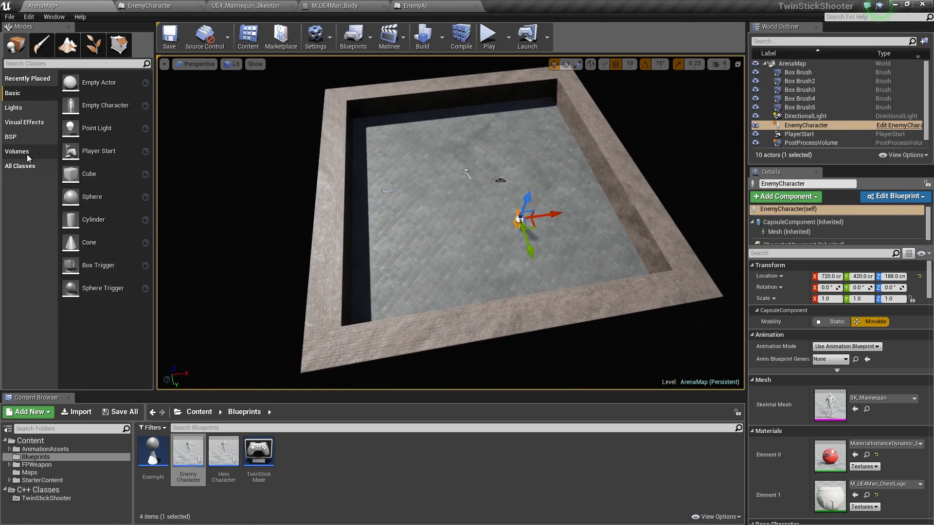
Place a Nav Mesh Bounds Volume scaled 10.75/11/1 over the floor and play to test the chase.
left_click(16, 153)
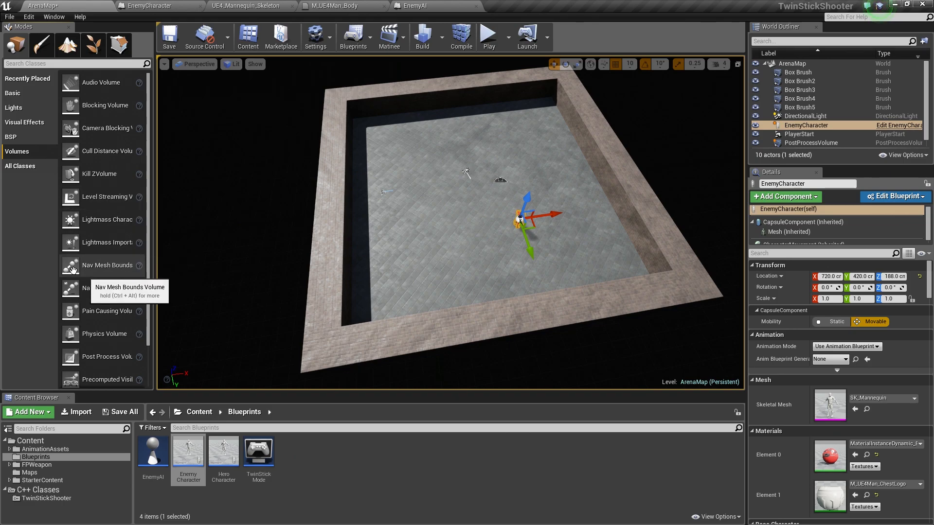
mouse_move(157, 219)
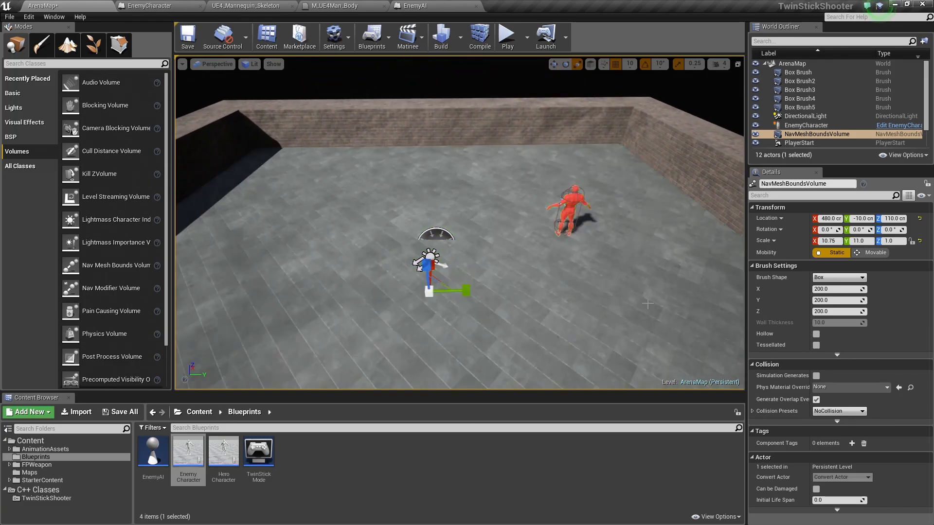
mouse_move(506, 36)
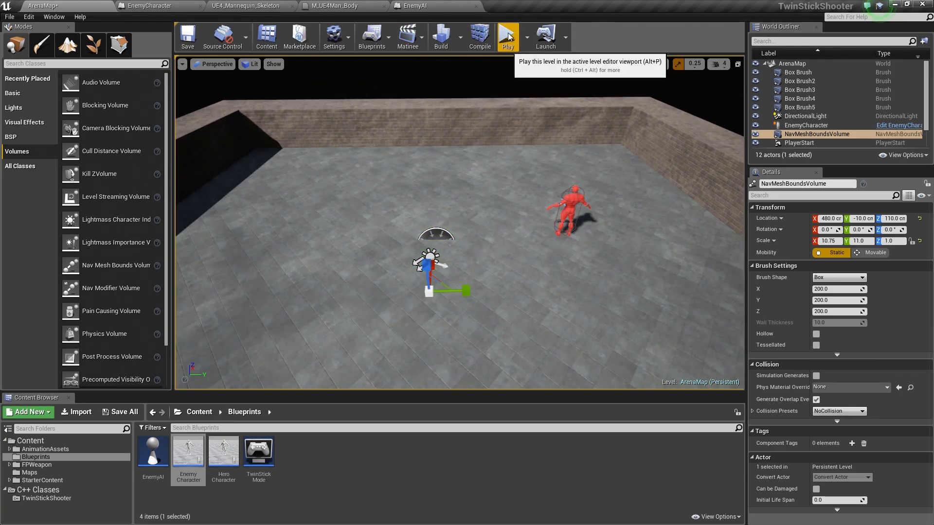
left_click(507, 36)
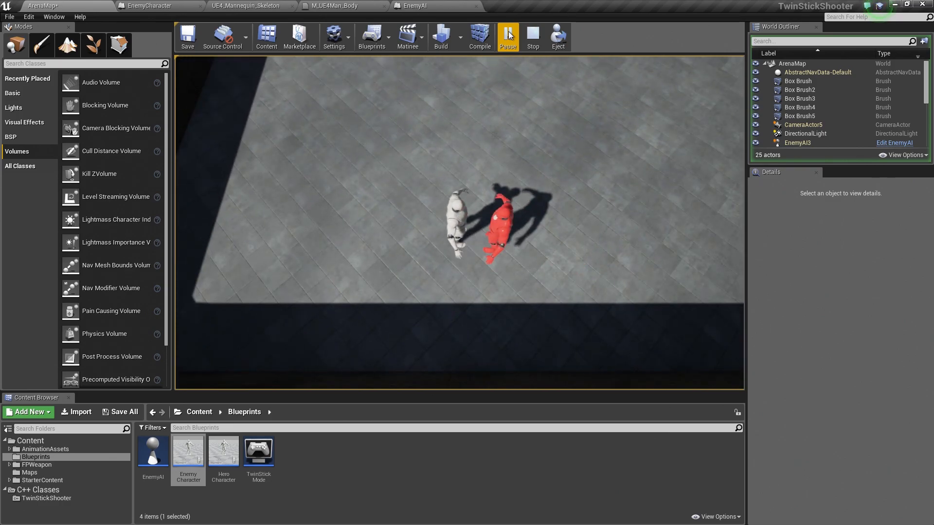
left_click(531, 37)
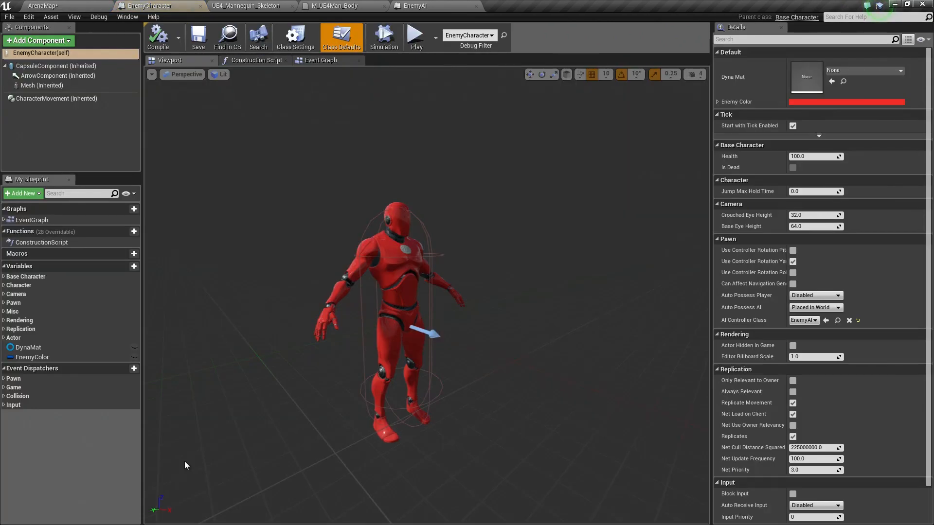
Select CharacterMovement and set Max Walk Speed to 200.
left_click(57, 99)
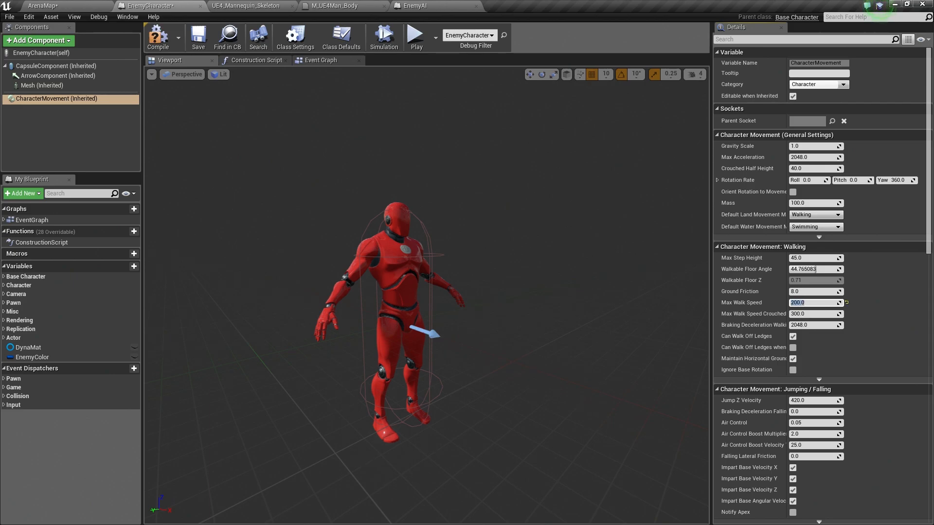
mouse_move(159, 37)
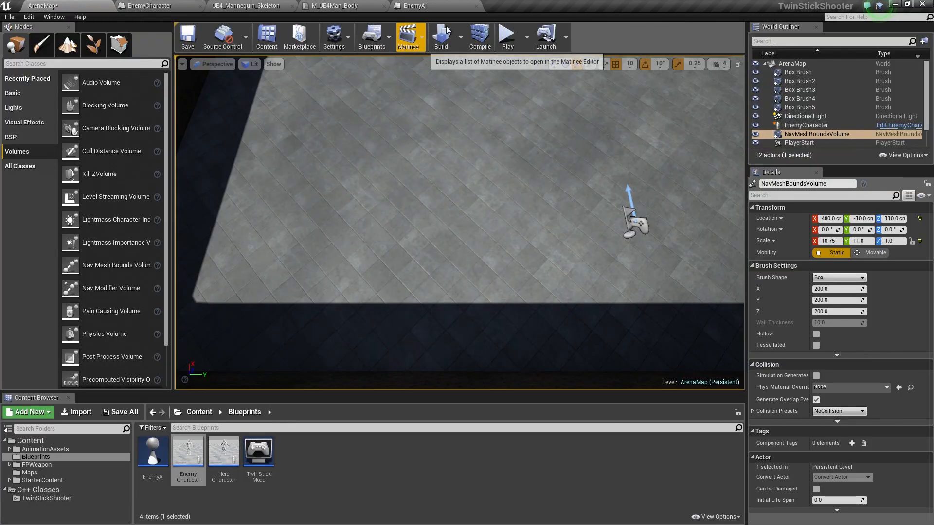
left_click(505, 36)
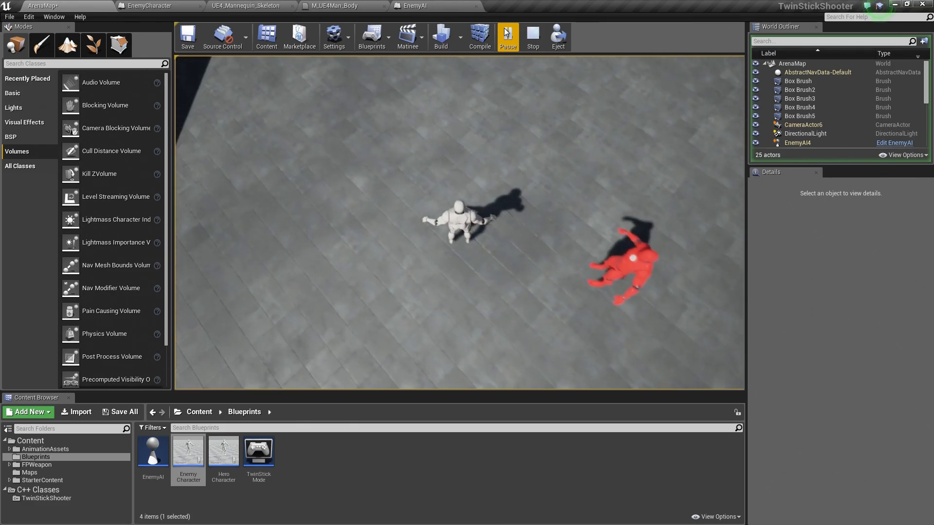
left_click(531, 37)
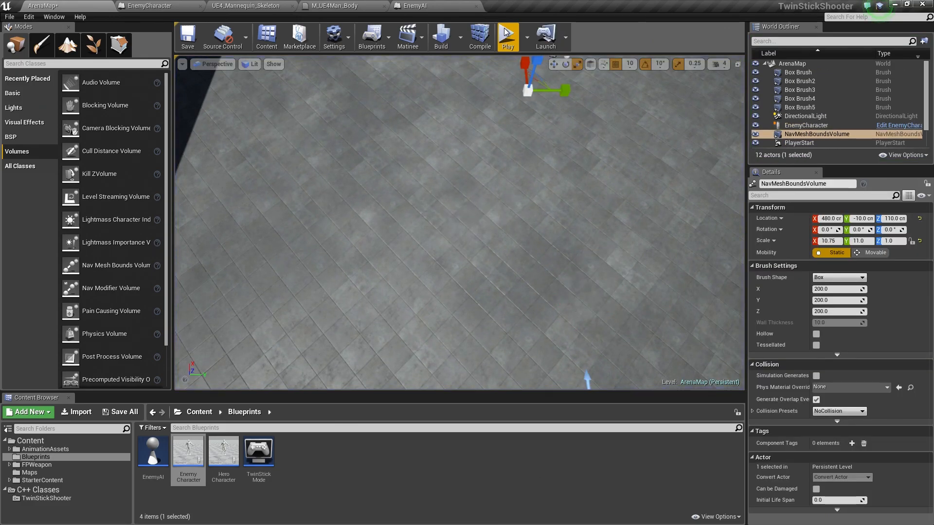